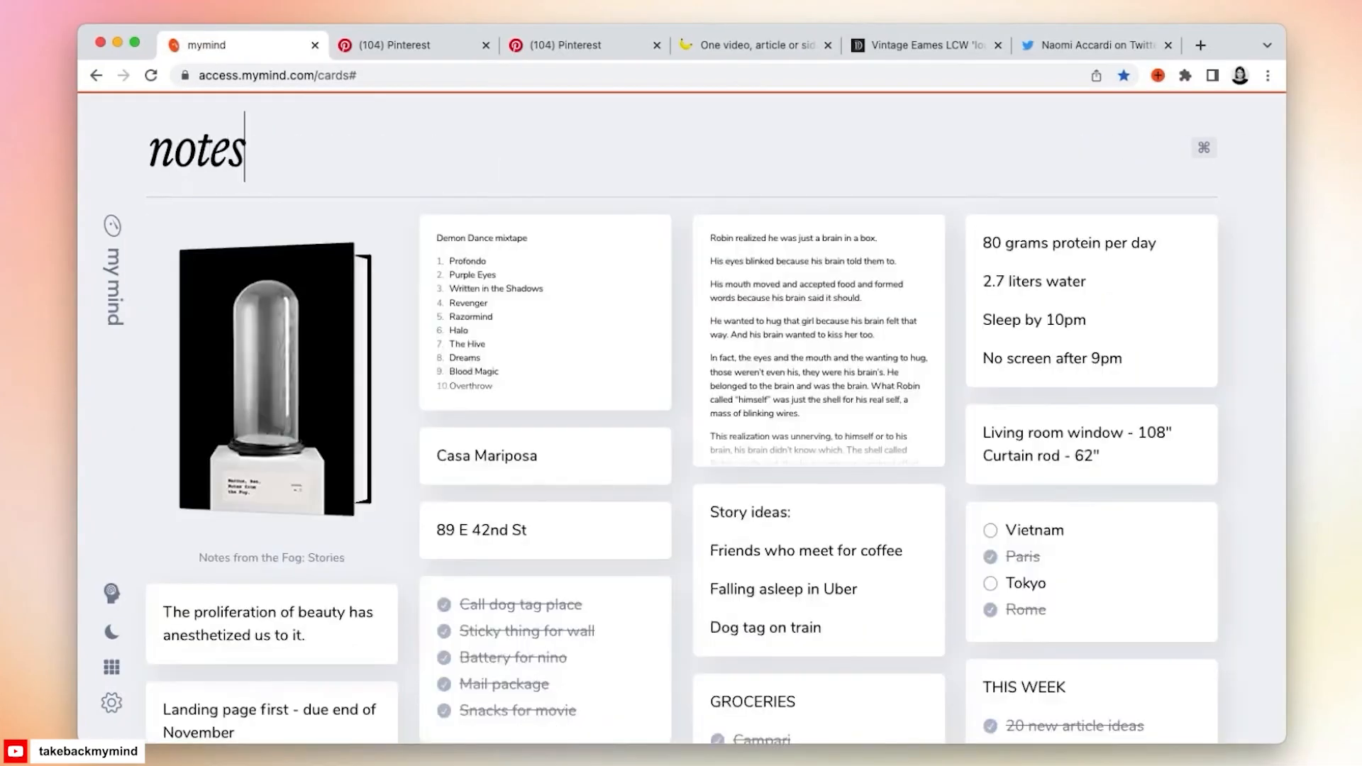
- Clip the Pinterest white dress image to mymind and accept the private, no-social-features pledge
left_click(753, 45)
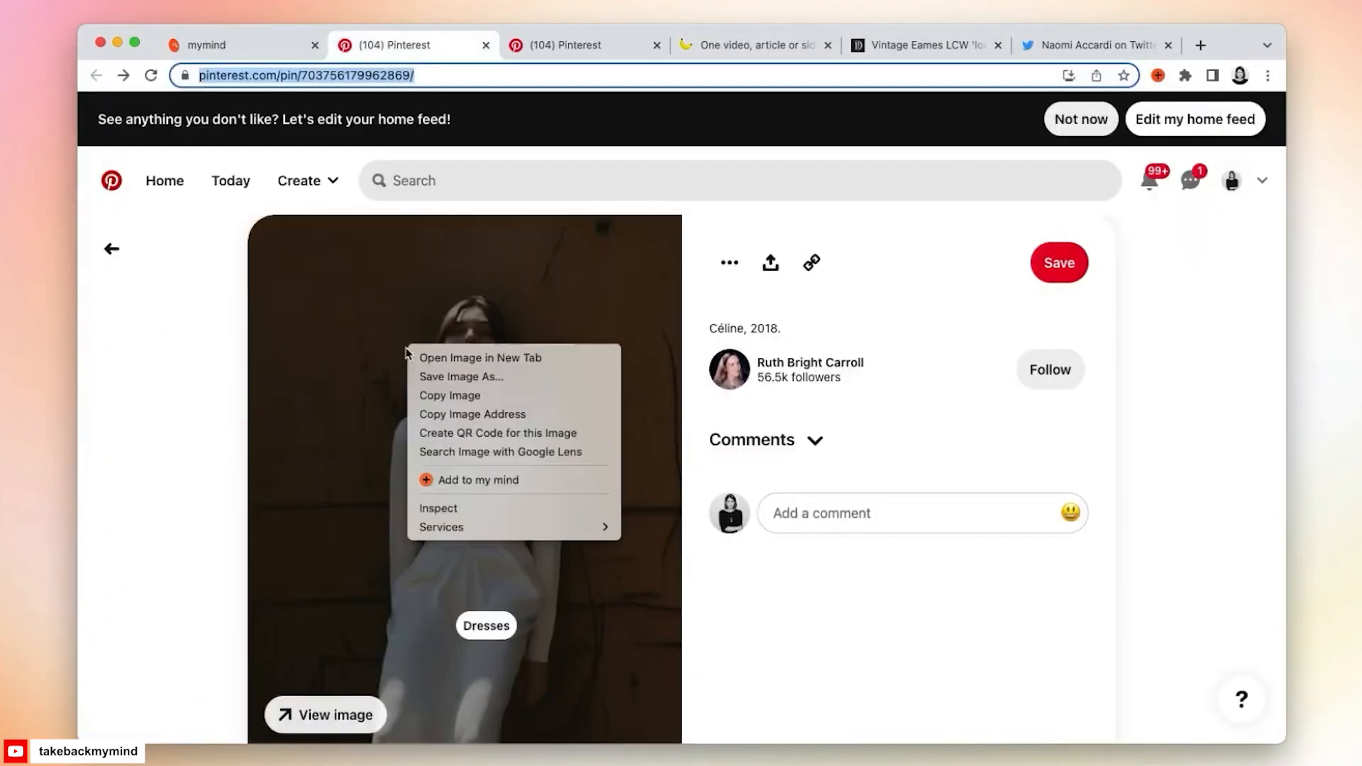
left_click(206, 45)
type("f")
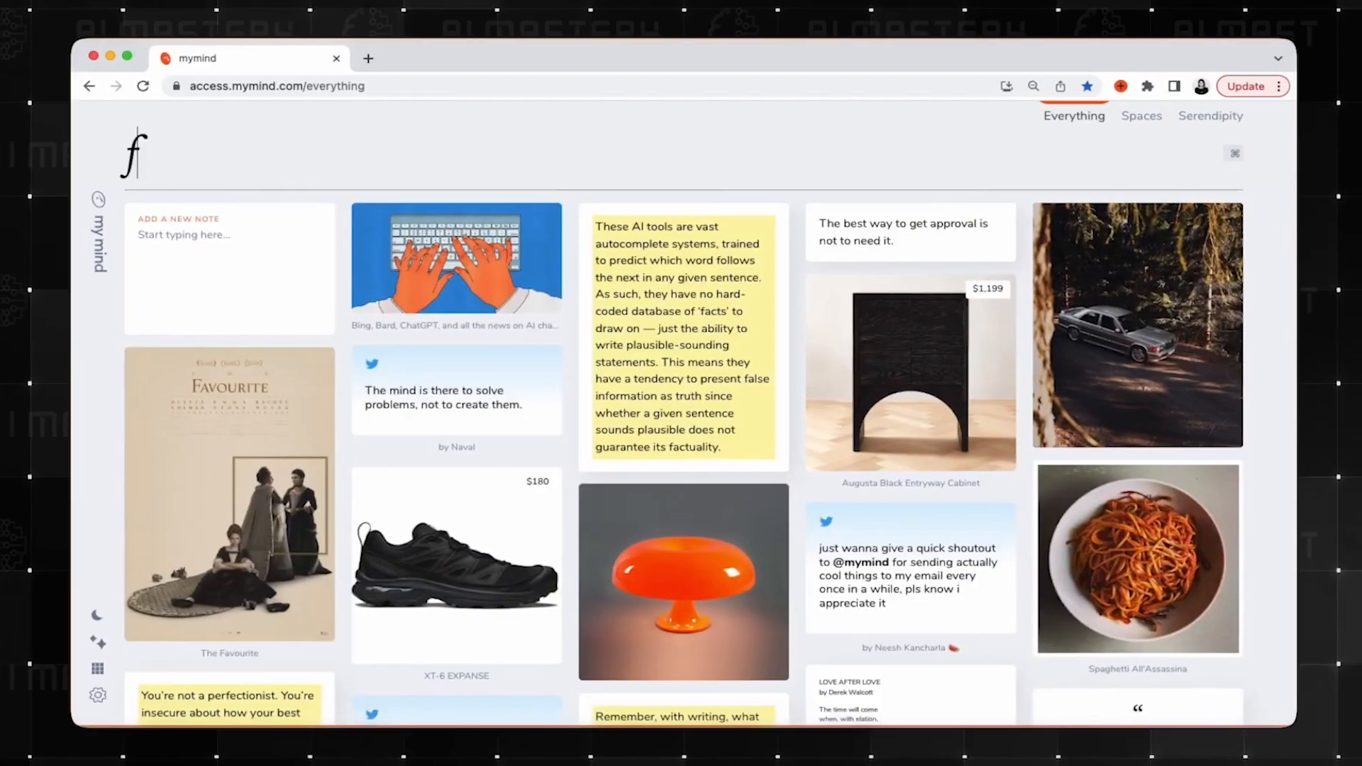
type("black")
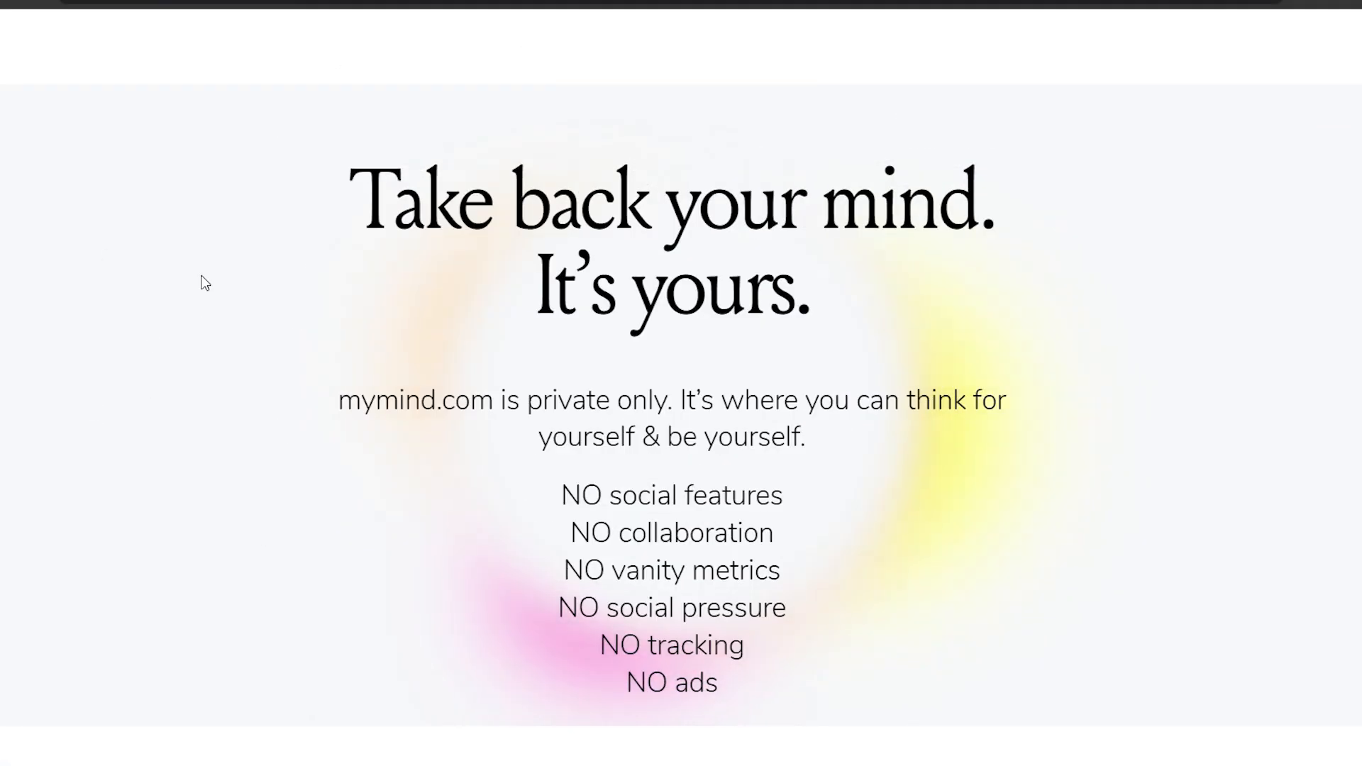
scroll("down", 3)
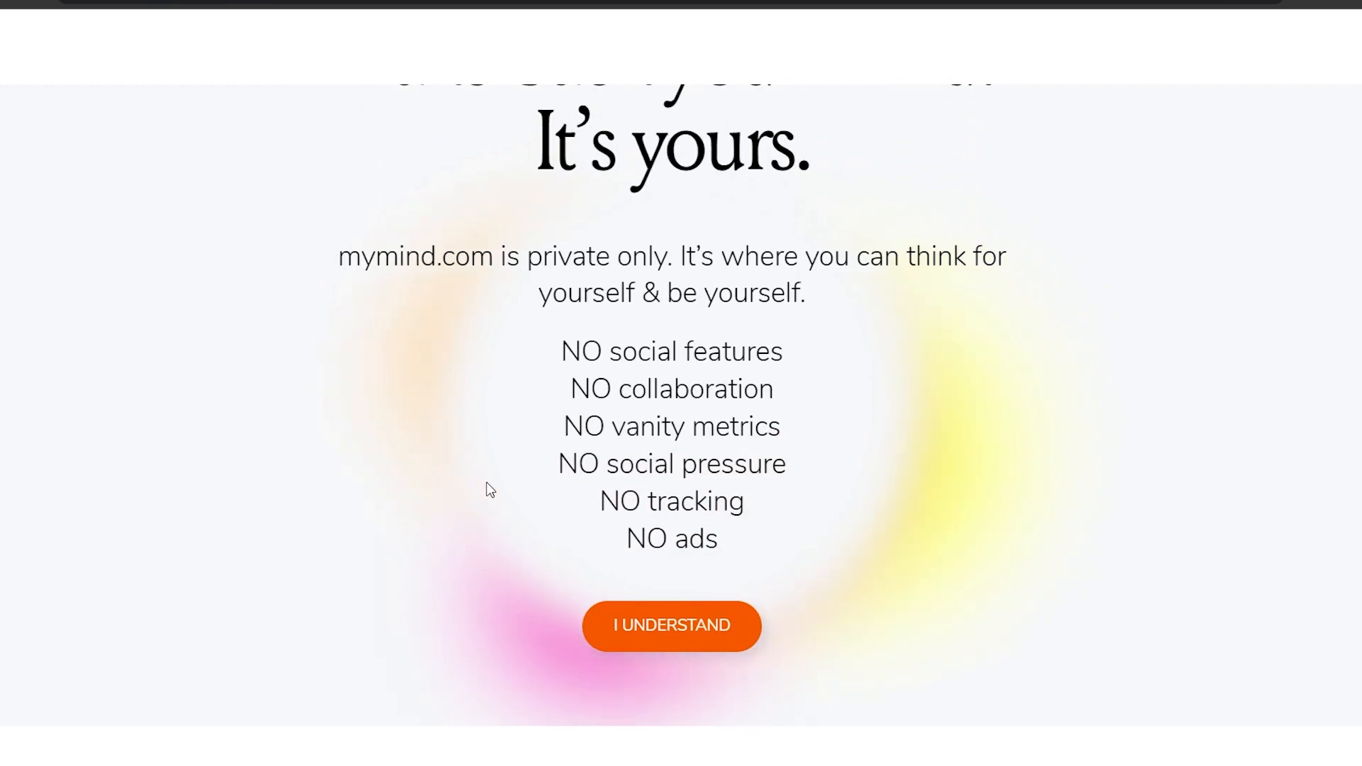
mouse_move(690, 633)
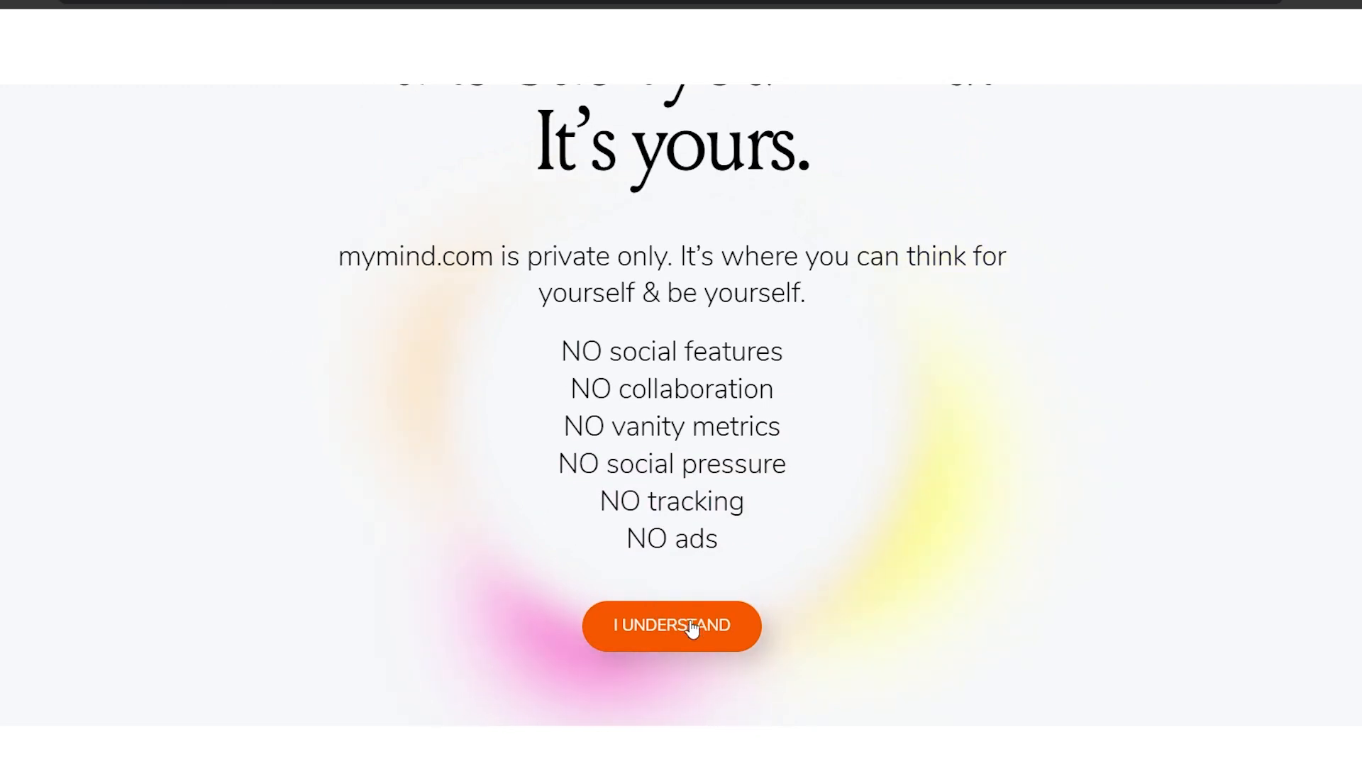
left_click(672, 625)
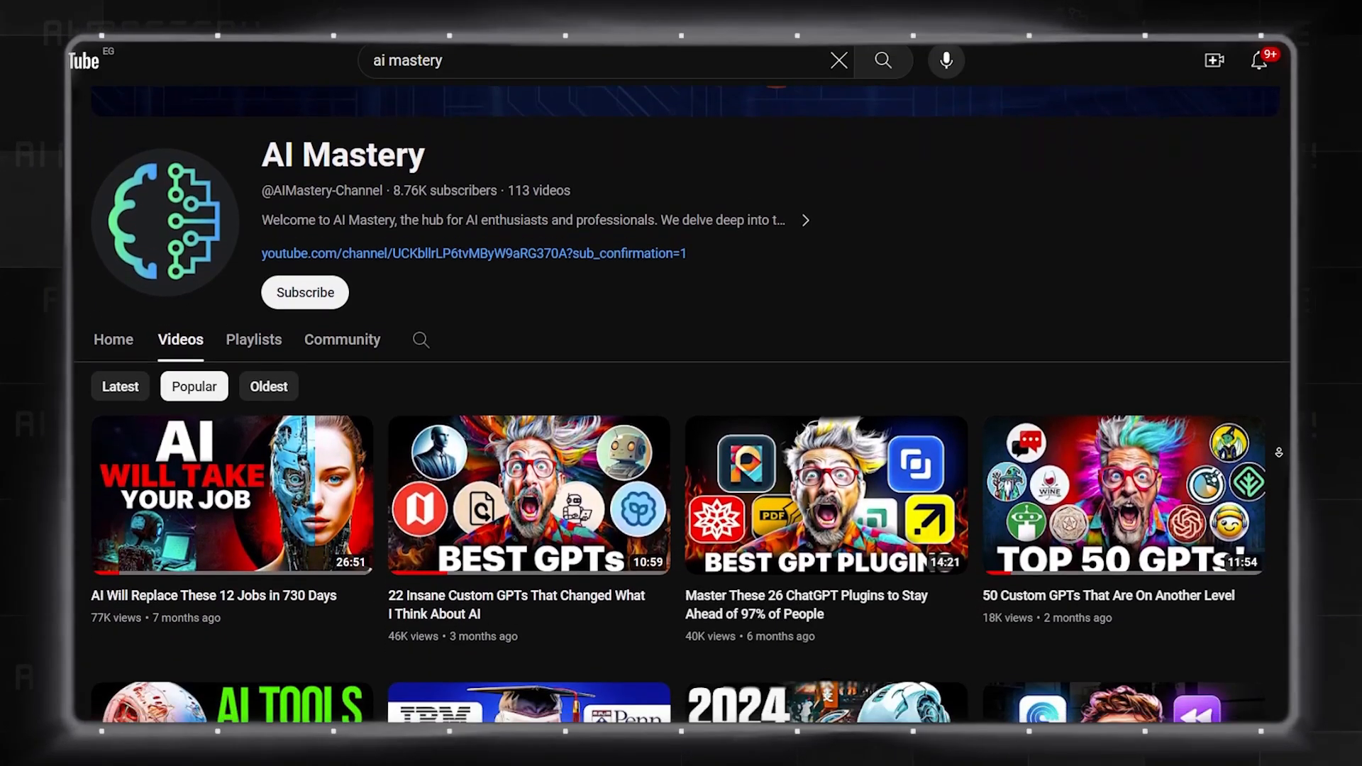
- Scroll the AI Mastery channel's popular videos grid and right-click a video thumbnail
scroll("down", 3)
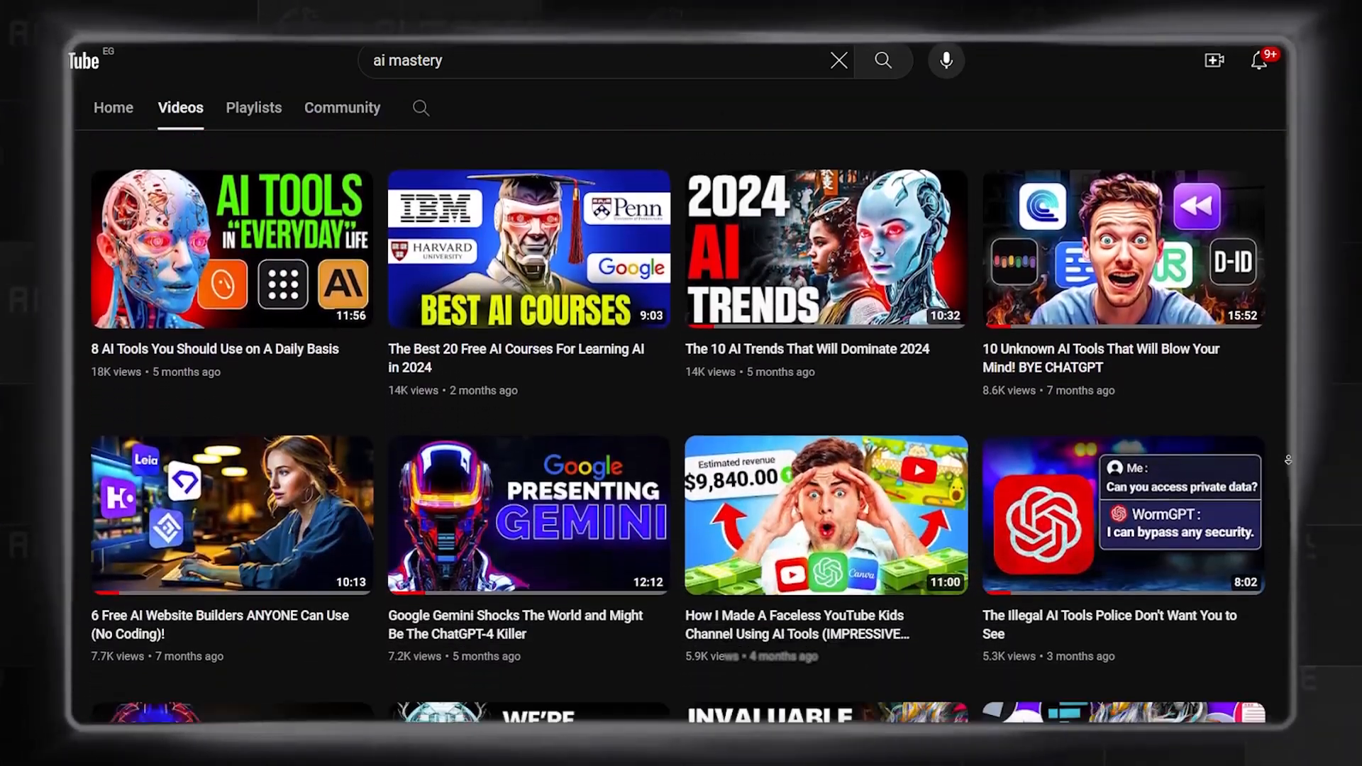
scroll("down", 3)
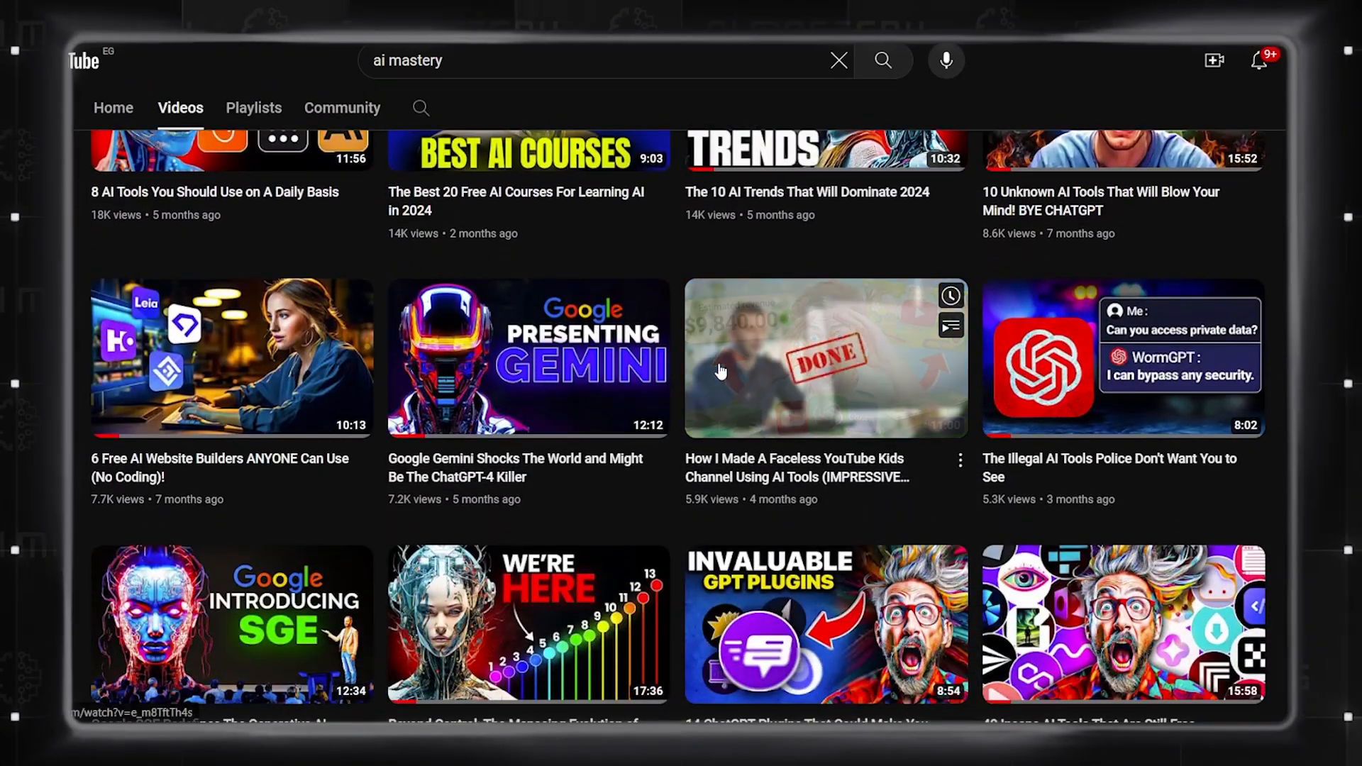
right_click(721, 371)
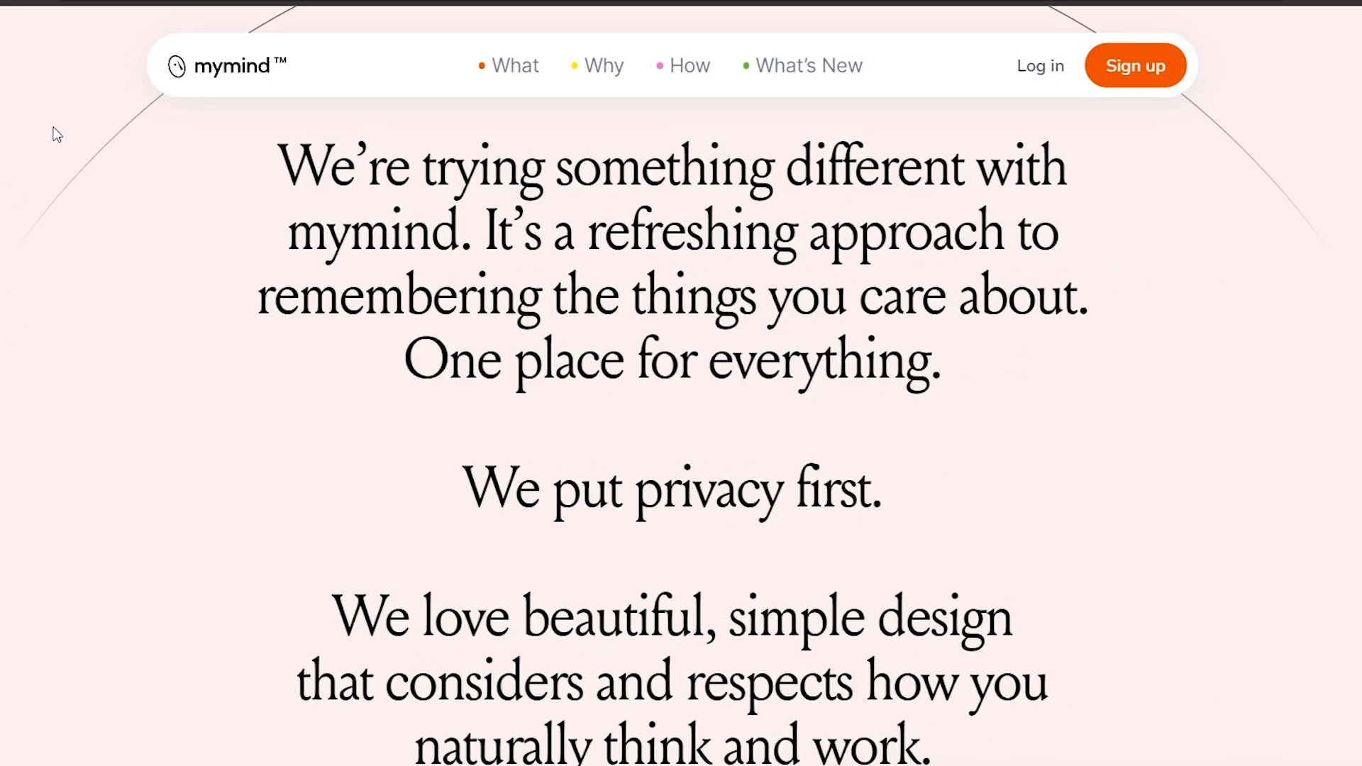
- Scroll the mymind homepage down to the 'See the Magic of Smart Bookmarking' section
left_click_drag(278, 165, 739, 299)
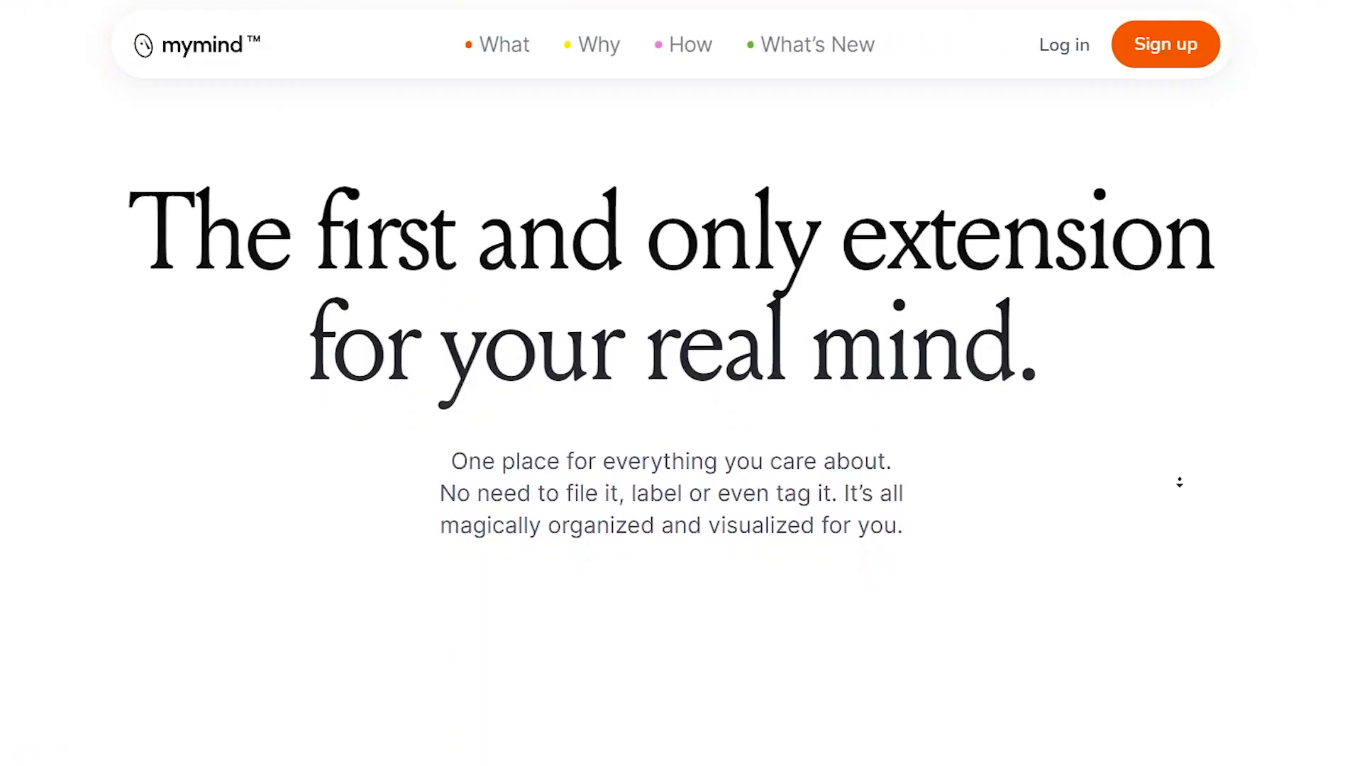
scroll("down", 3)
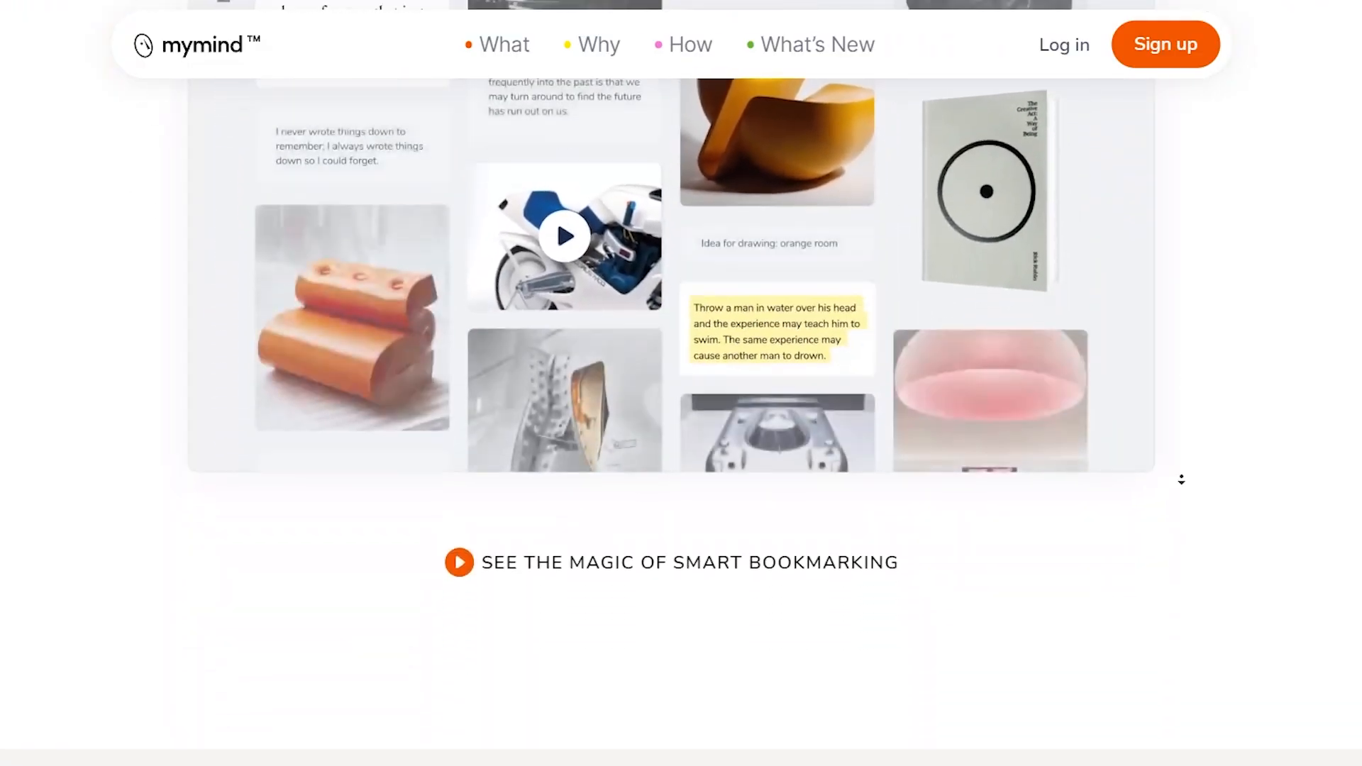
scroll("down", 3)
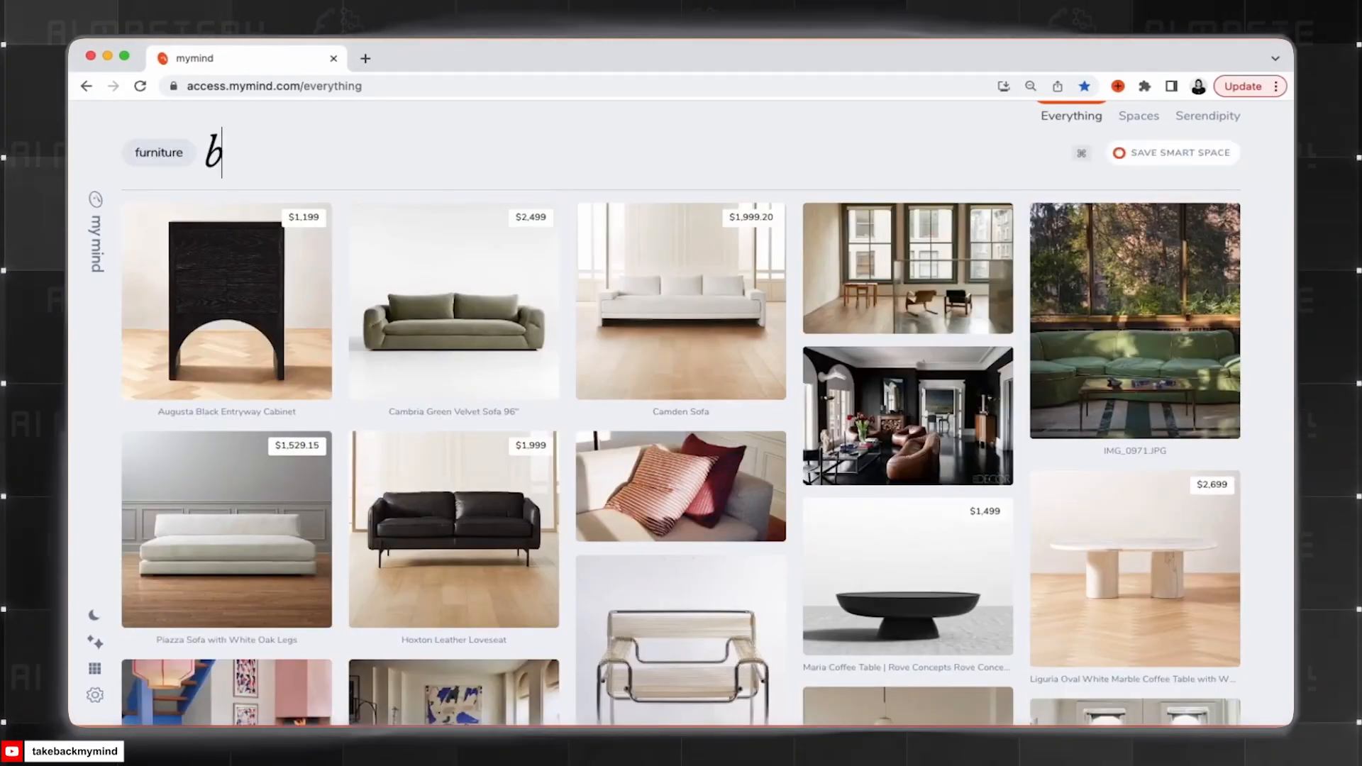
- Search the mymind library for 'frien', '#dress' and 'brandi'
type("frien")
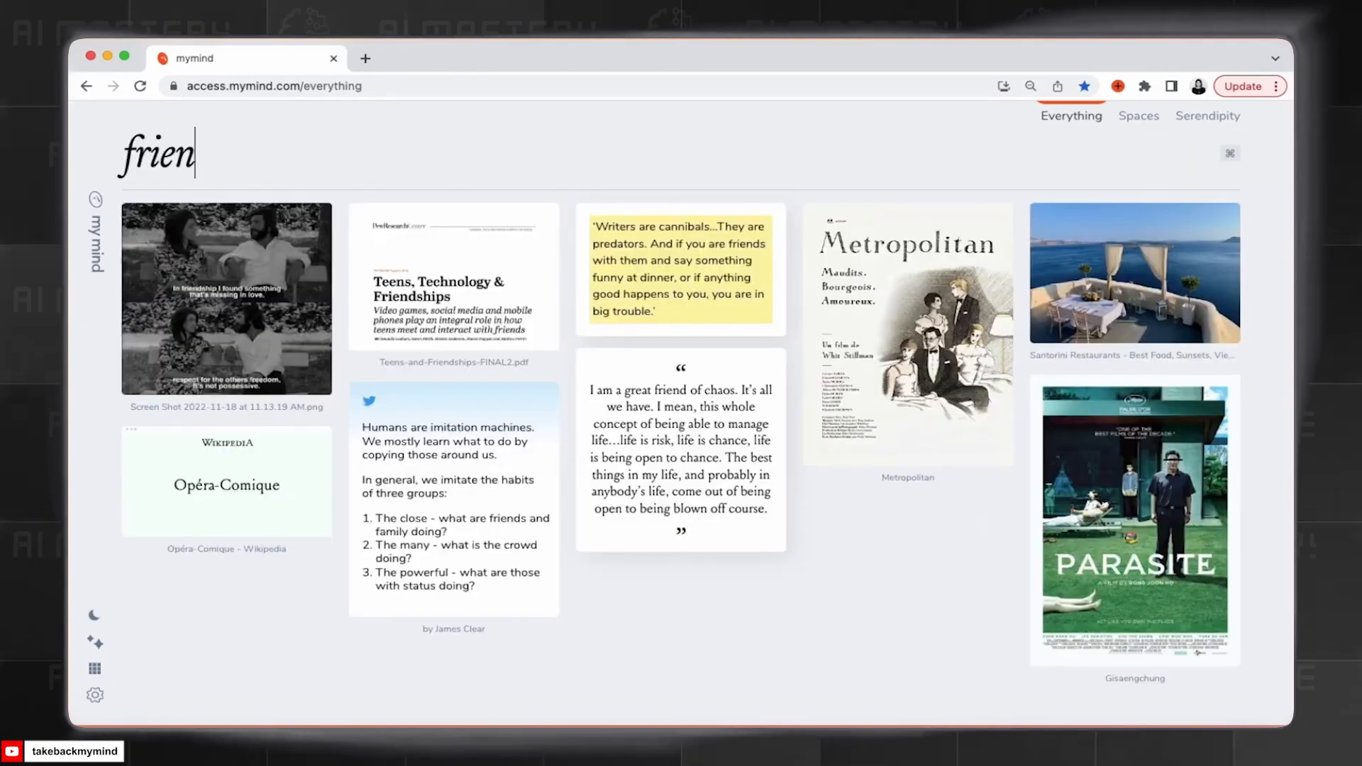
type("#dress")
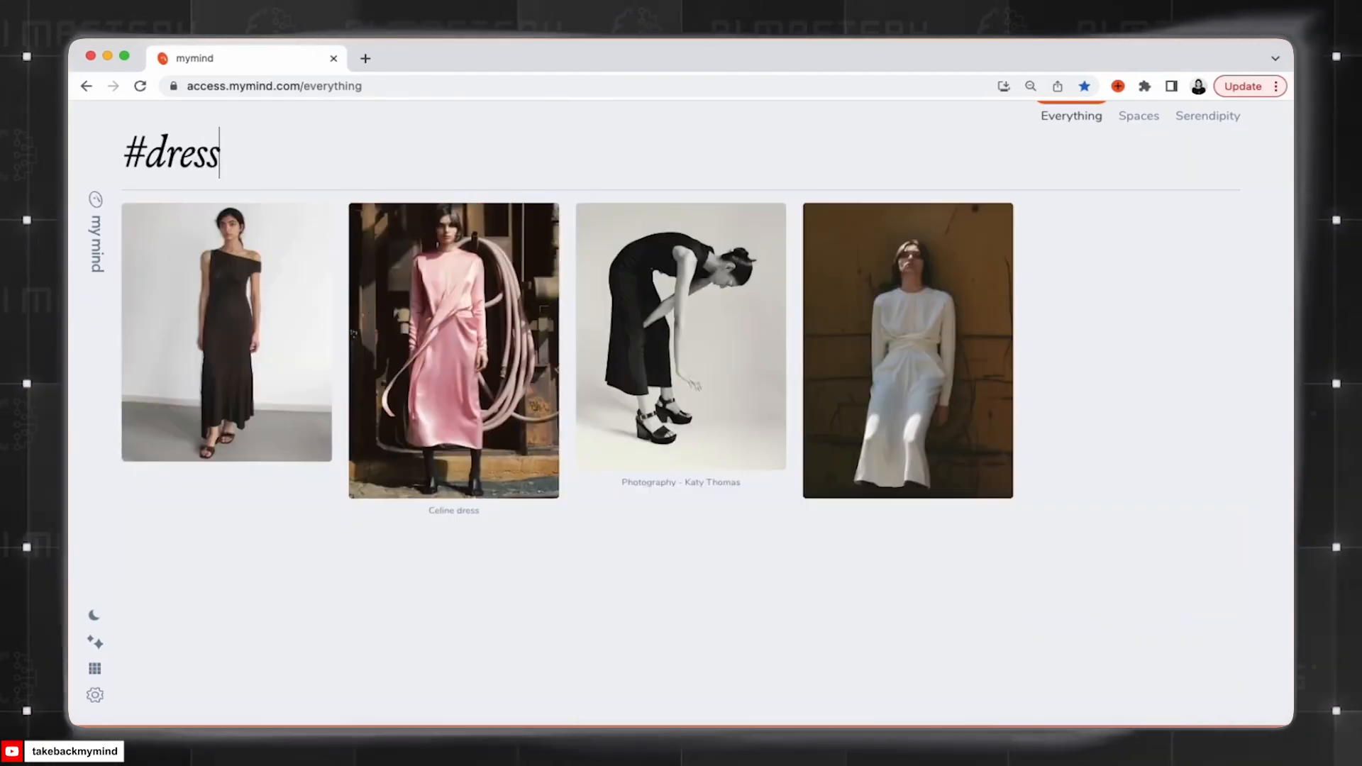
type("brandi")
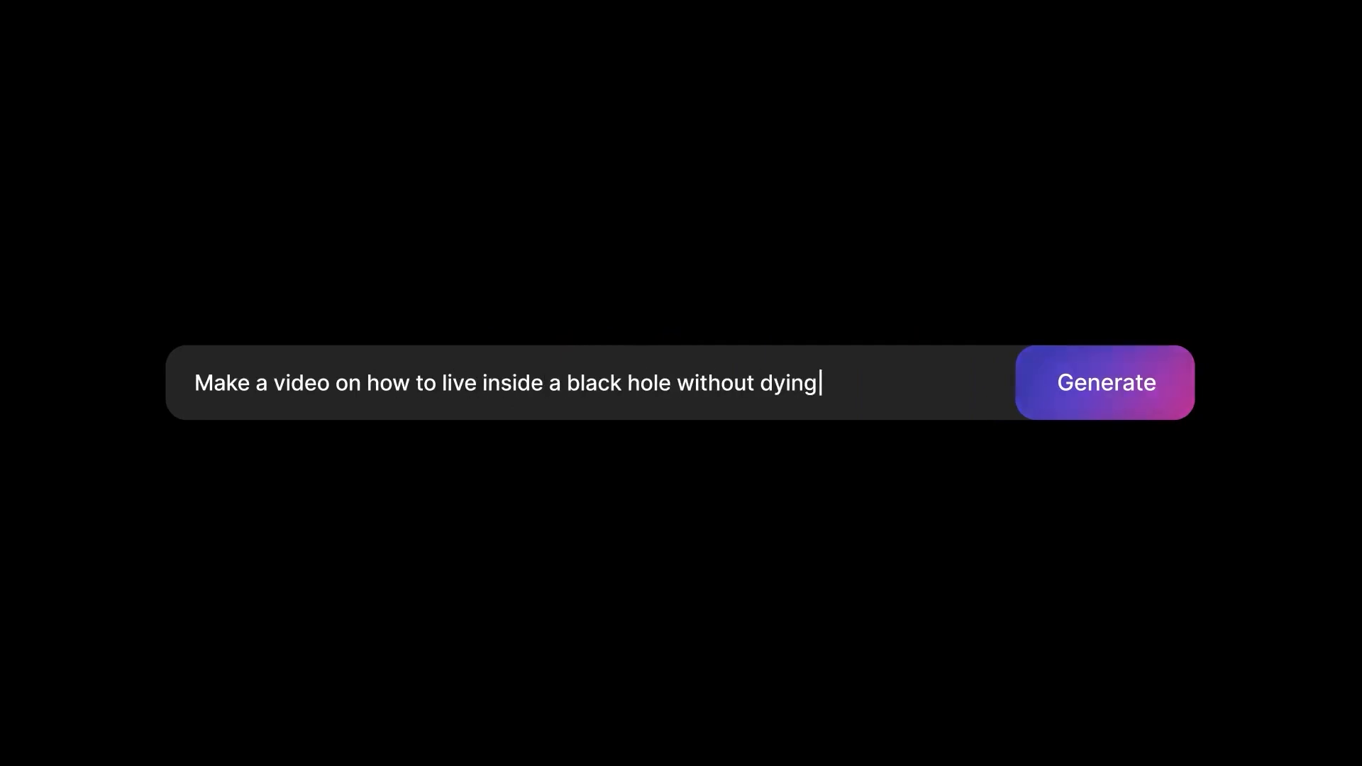
- Generate a video on AI's impact on public life for the general public, professional look
left_click(1105, 381)
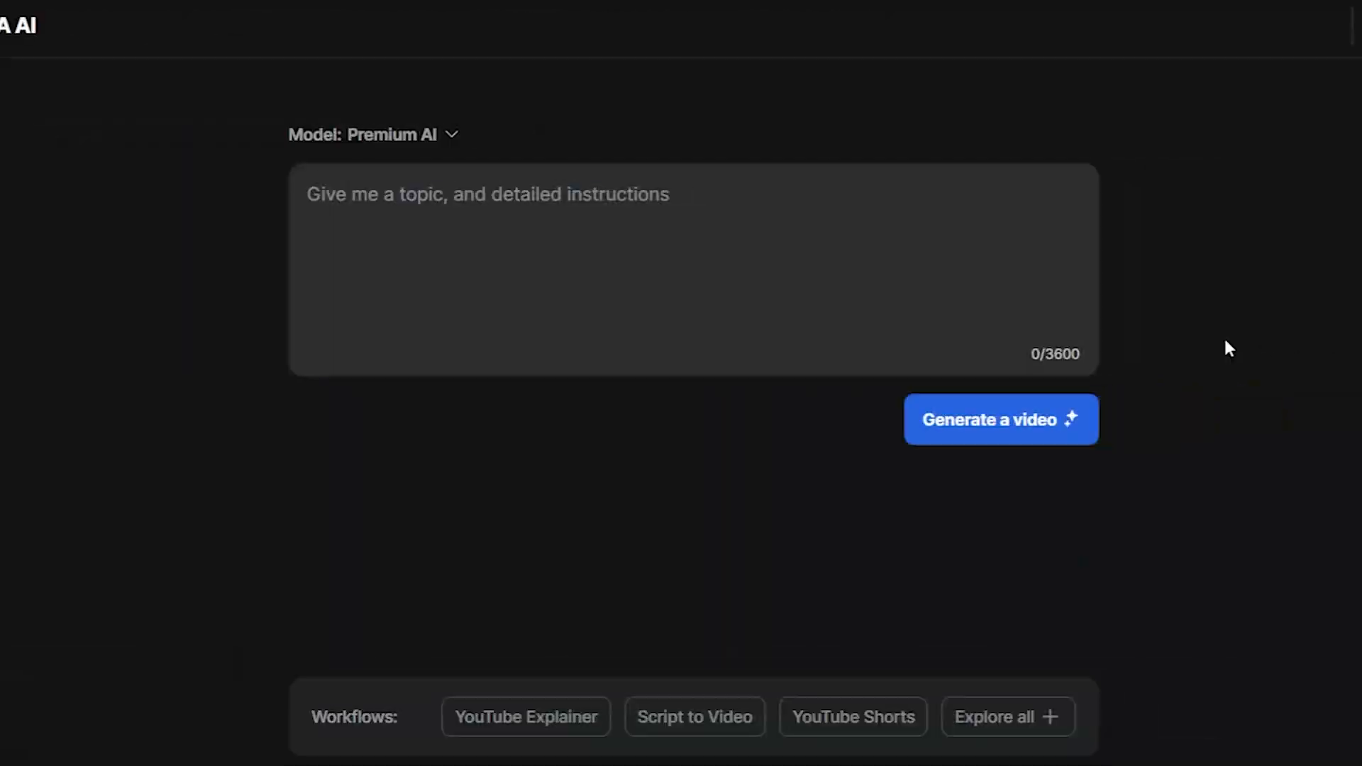
type("Video defining artificial intelligence and its impact on public lif")
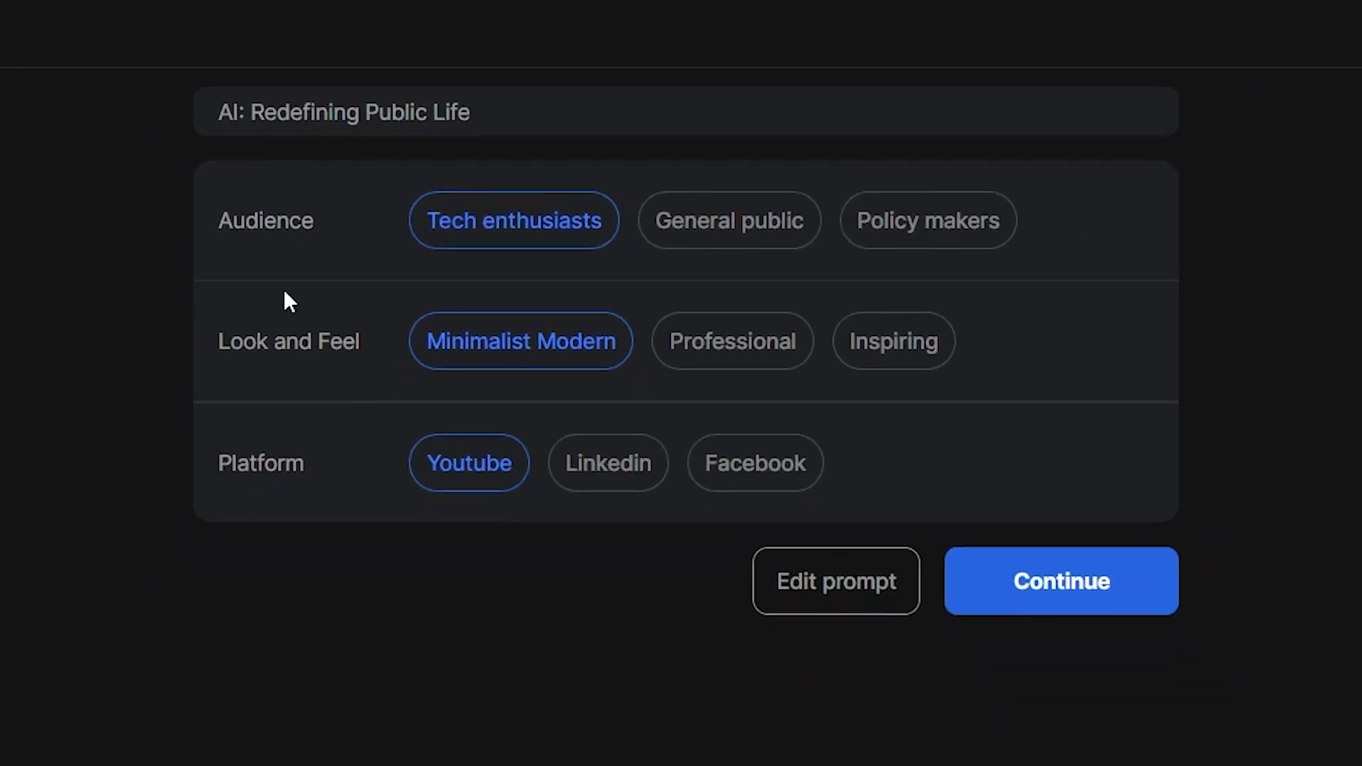
left_click(728, 220)
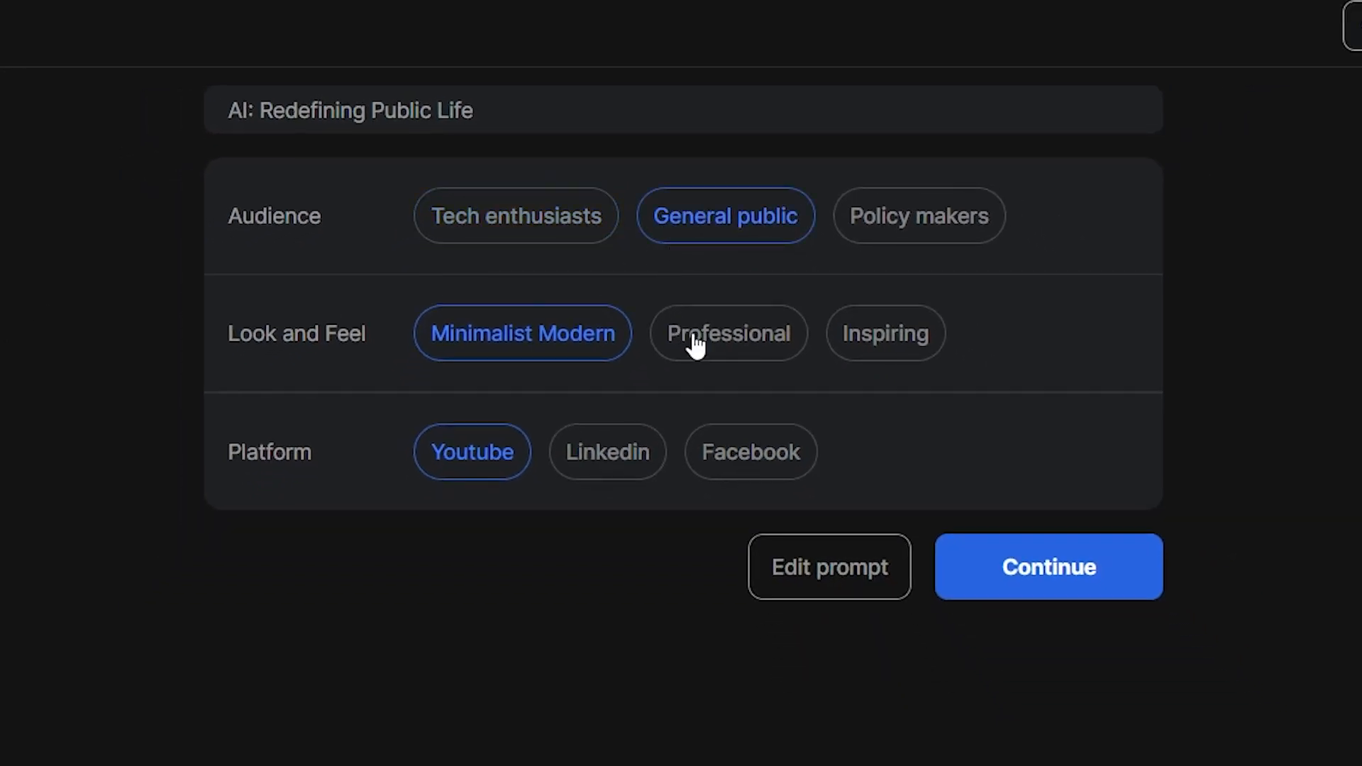
left_click(728, 334)
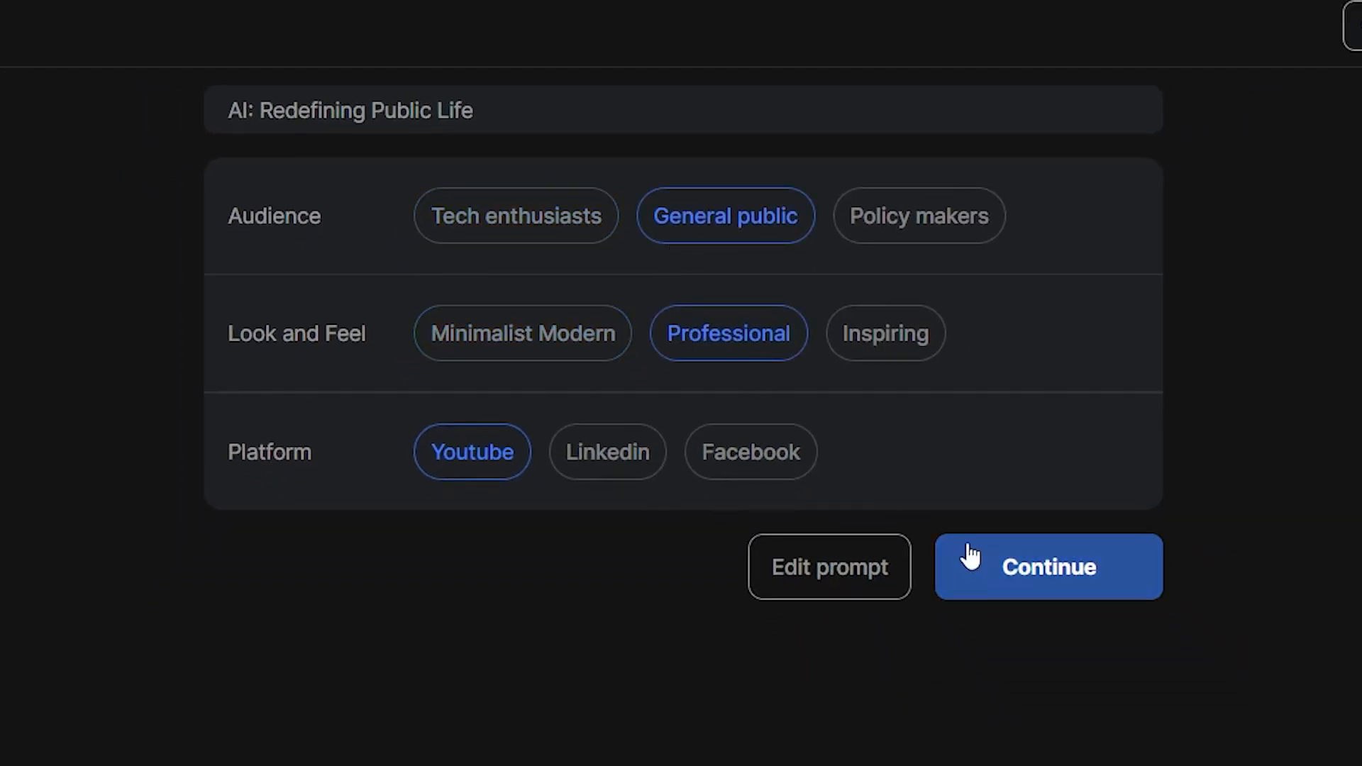
left_click(1049, 566)
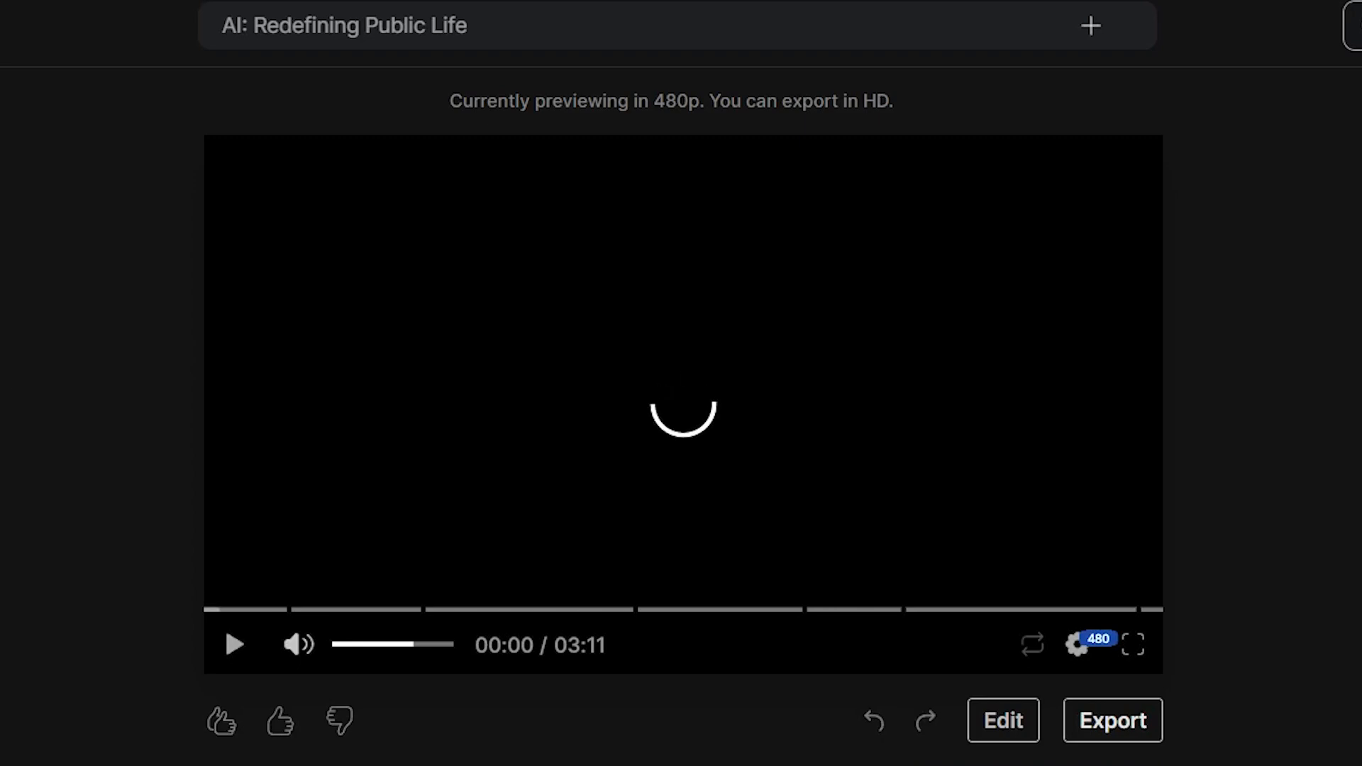
- Open the video's media editor, pick a scene clip, and browse 'ai' stock footage results
left_click(1003, 720)
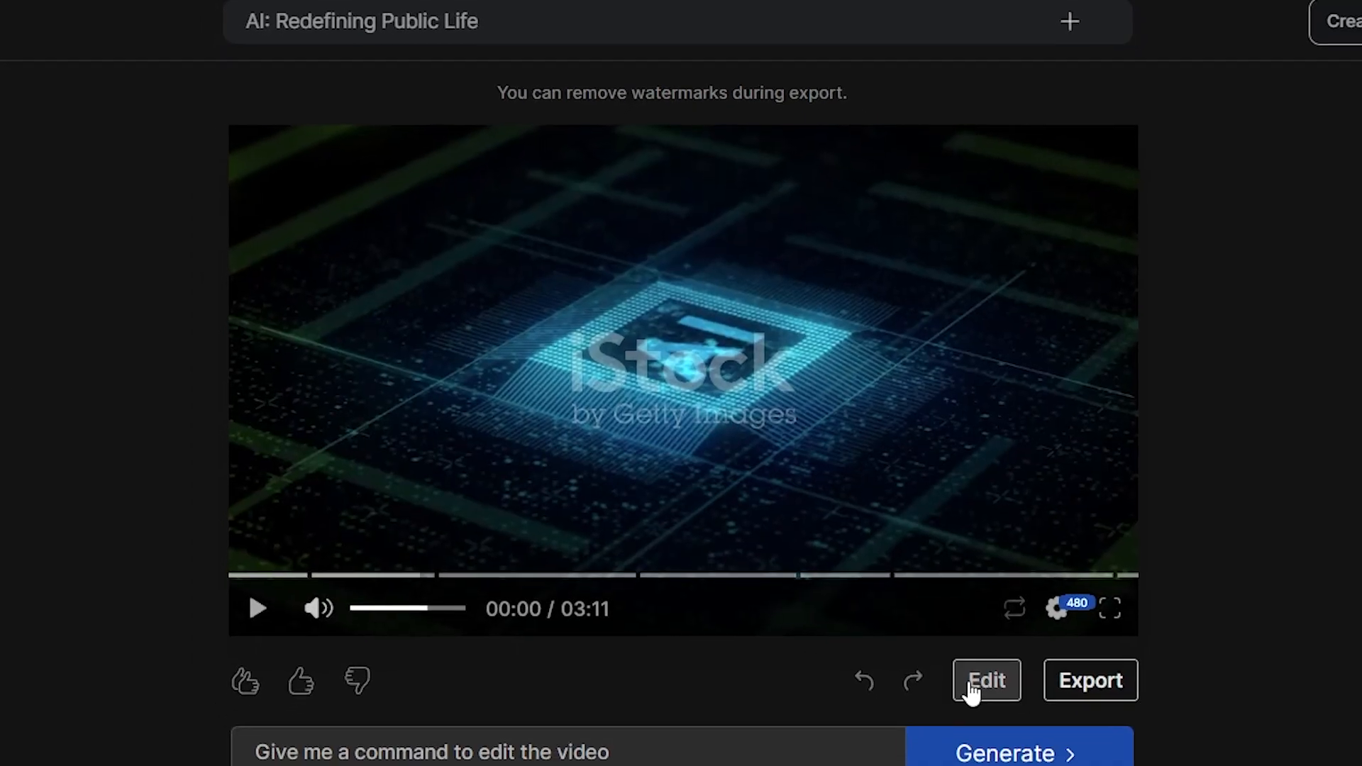
left_click(987, 681)
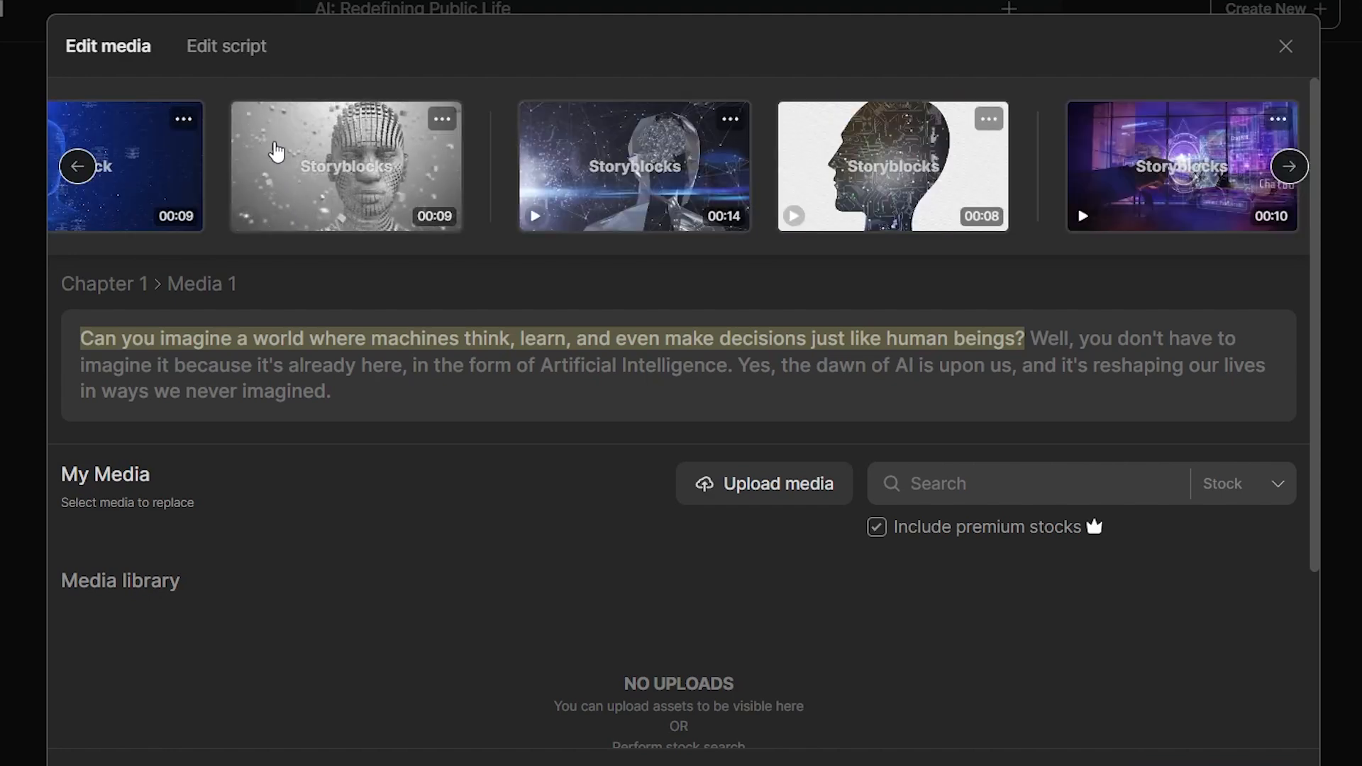
left_click(227, 47)
type("ai")
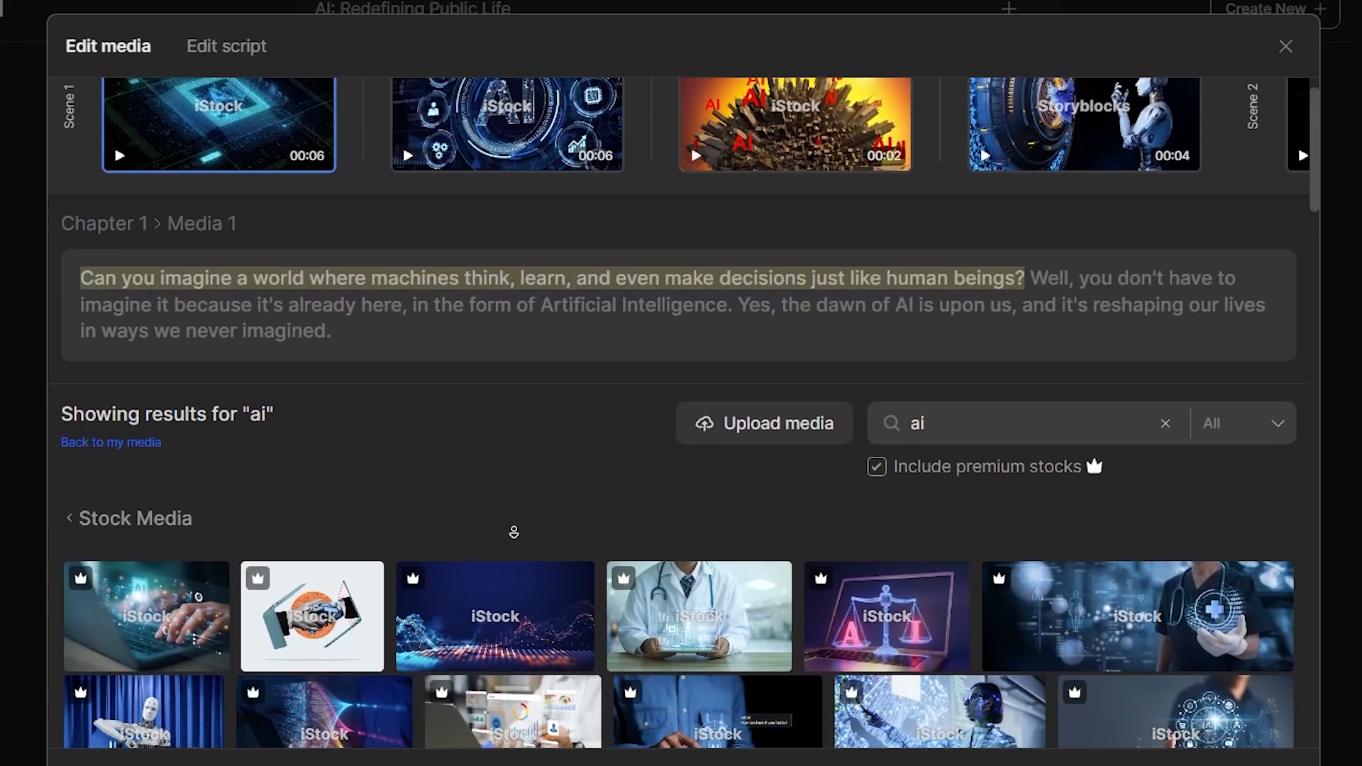
scroll("down", 3)
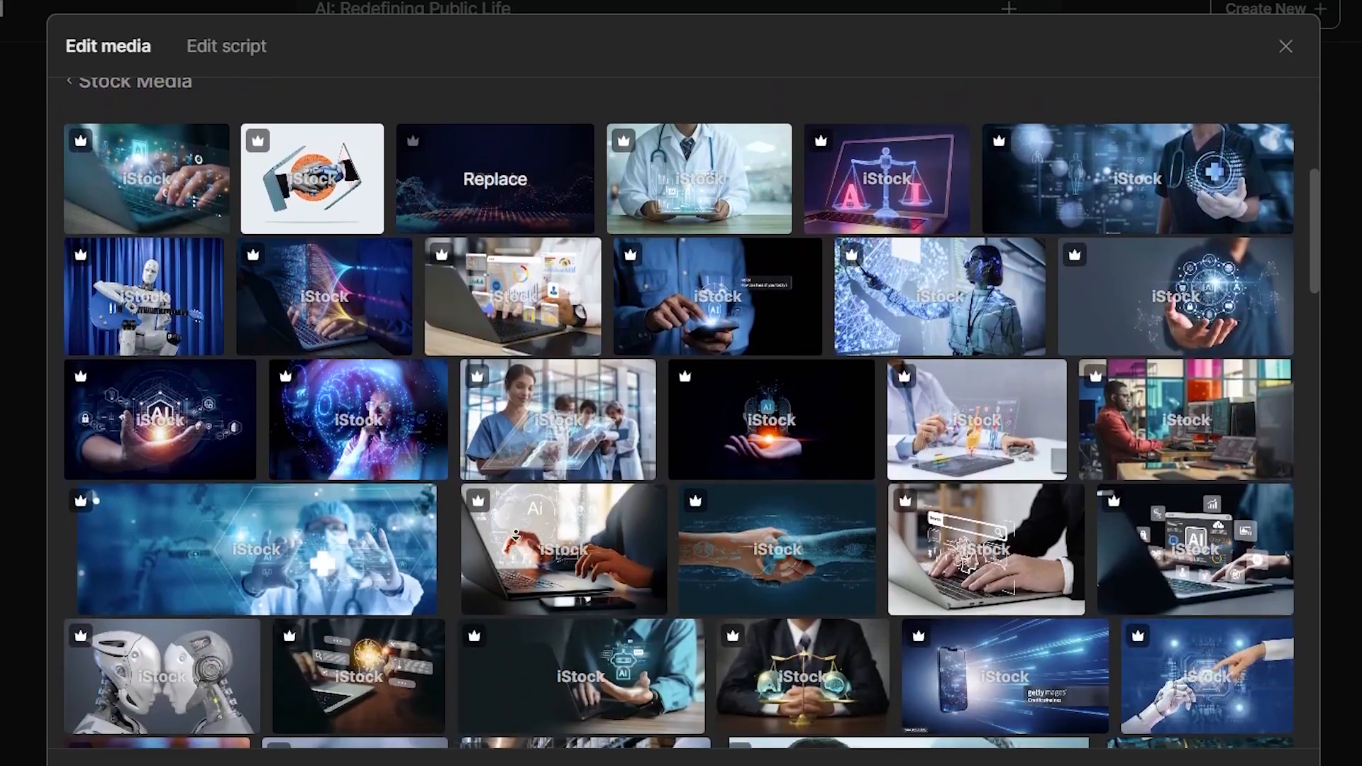
scroll("down", 3)
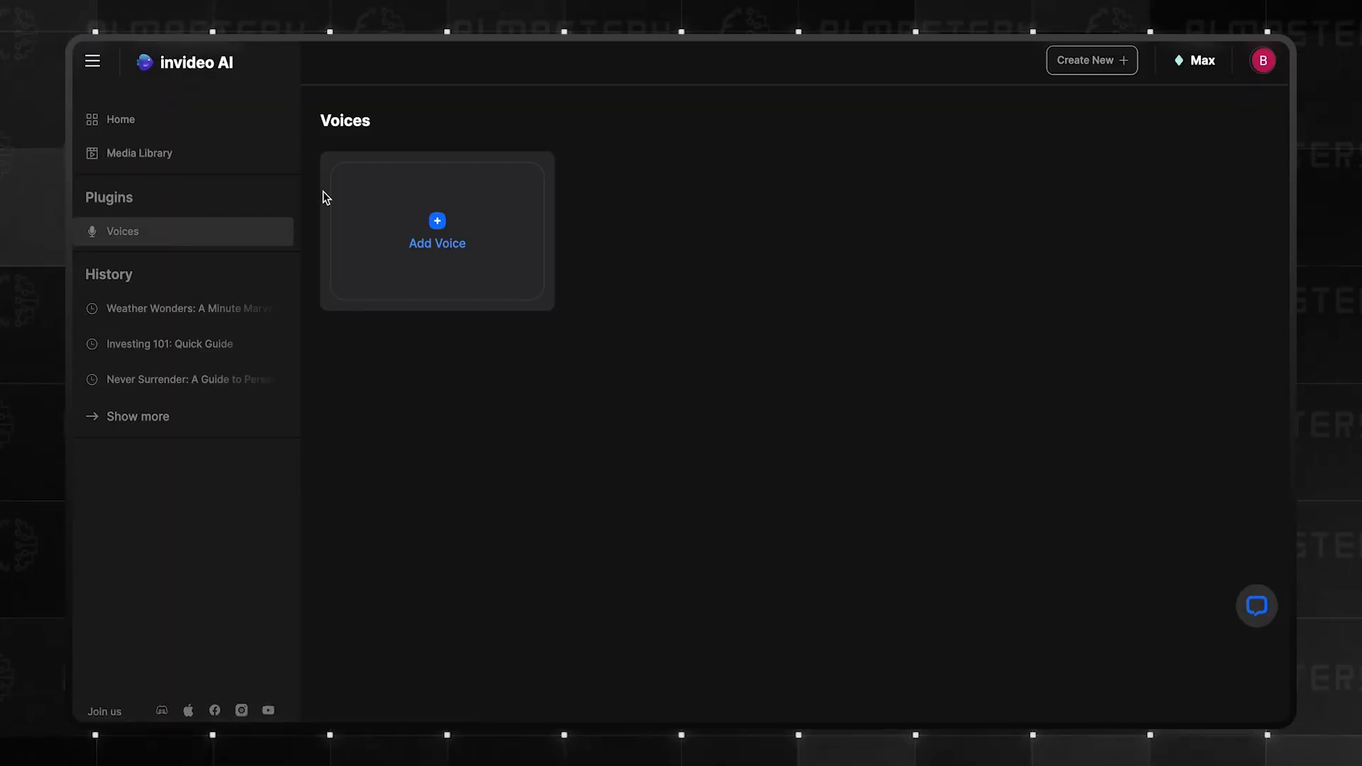
- Add a custom voice from an uploaded, permission-verified voice recording
left_click(437, 227)
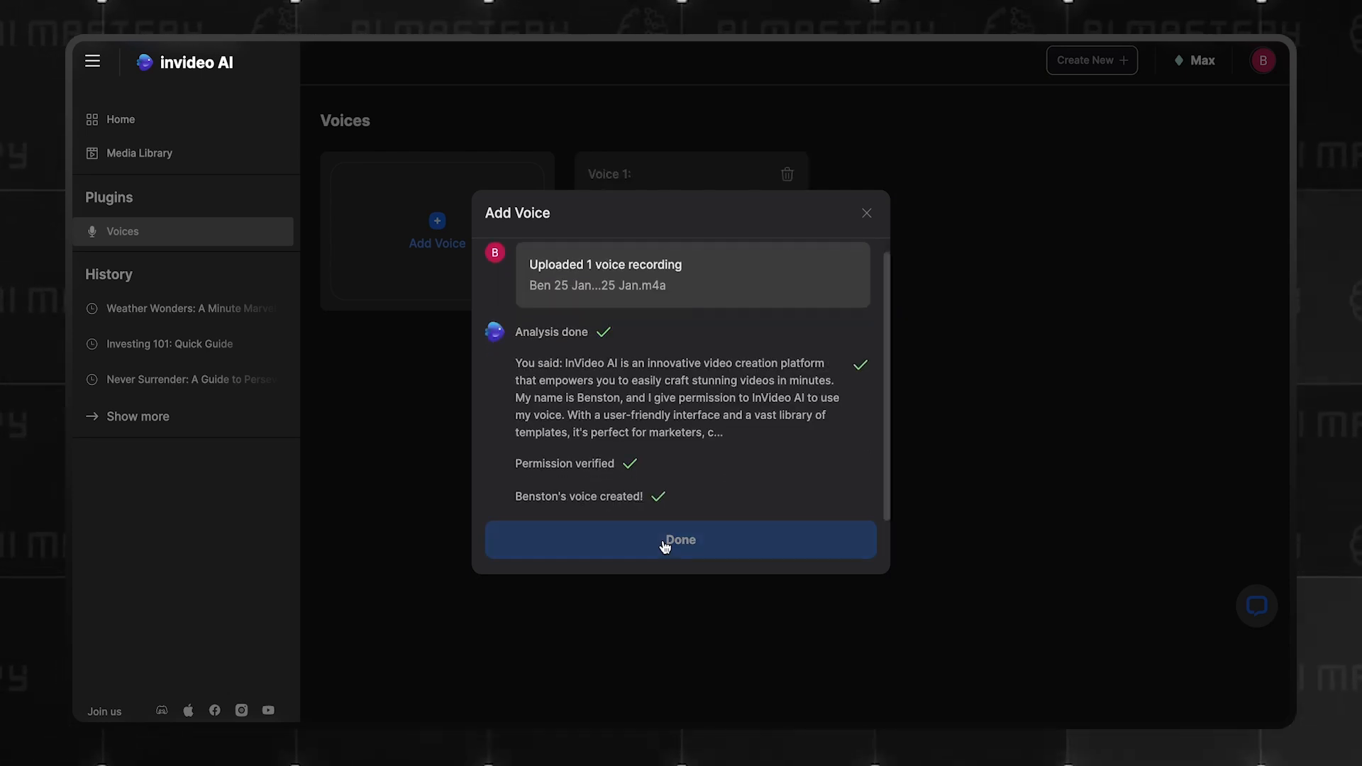
left_click(681, 540)
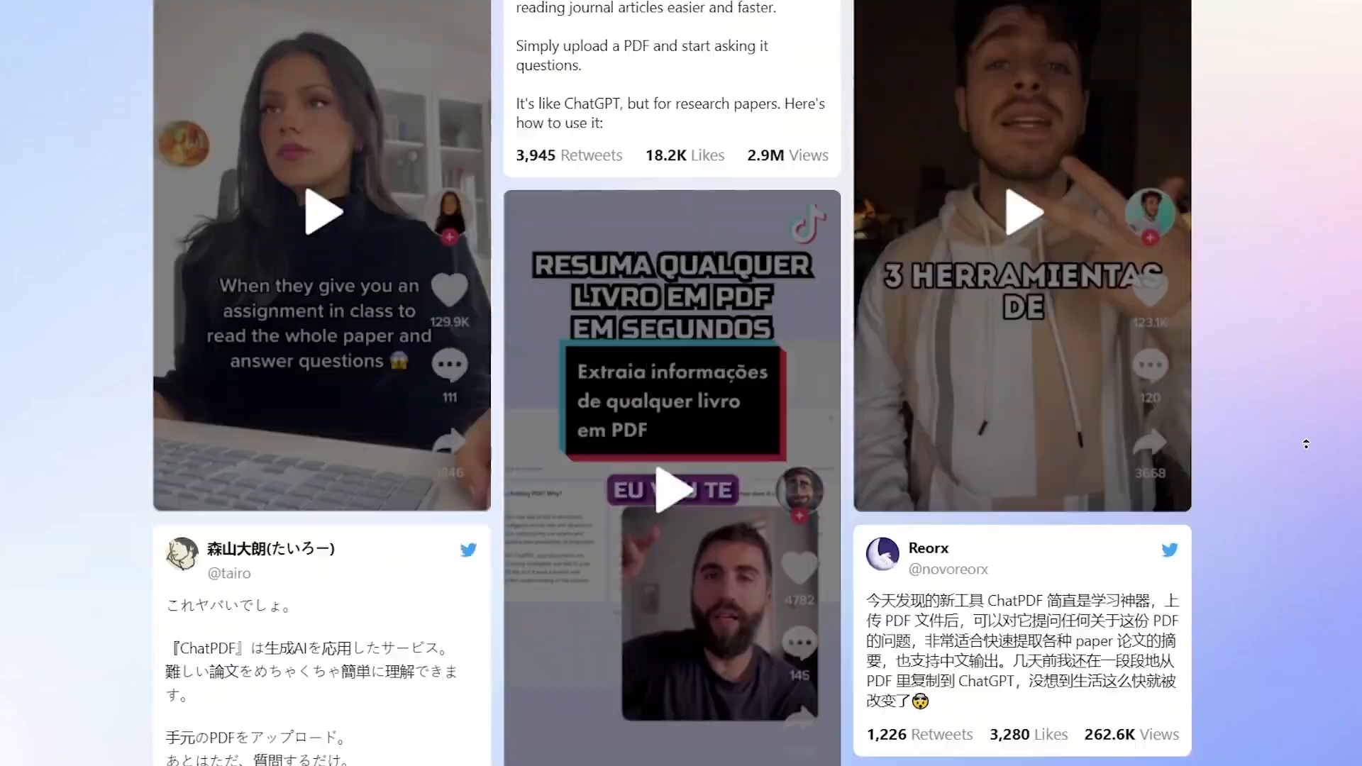
- Send the suggested question about McCarthy's 1955 definition of AI to the PDF chat
scroll("up", 3)
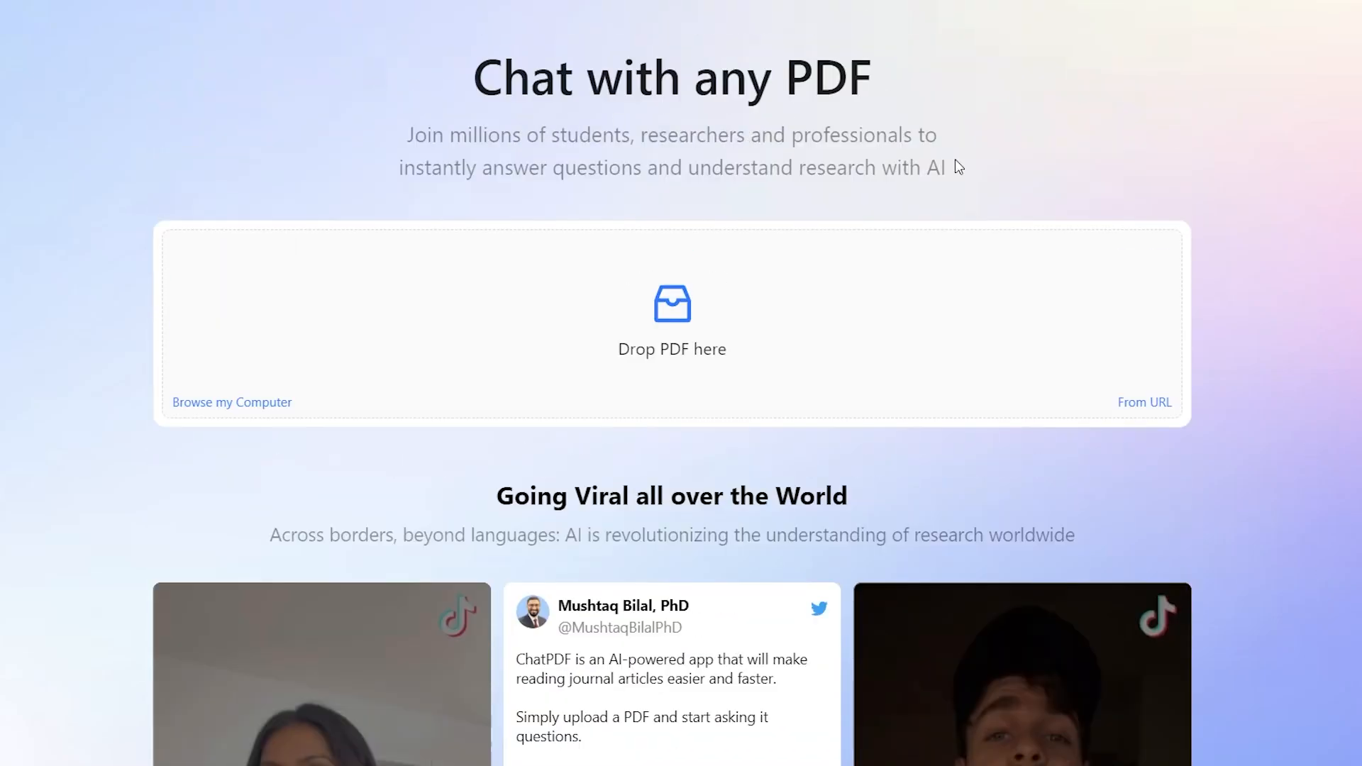
scroll("down", 3)
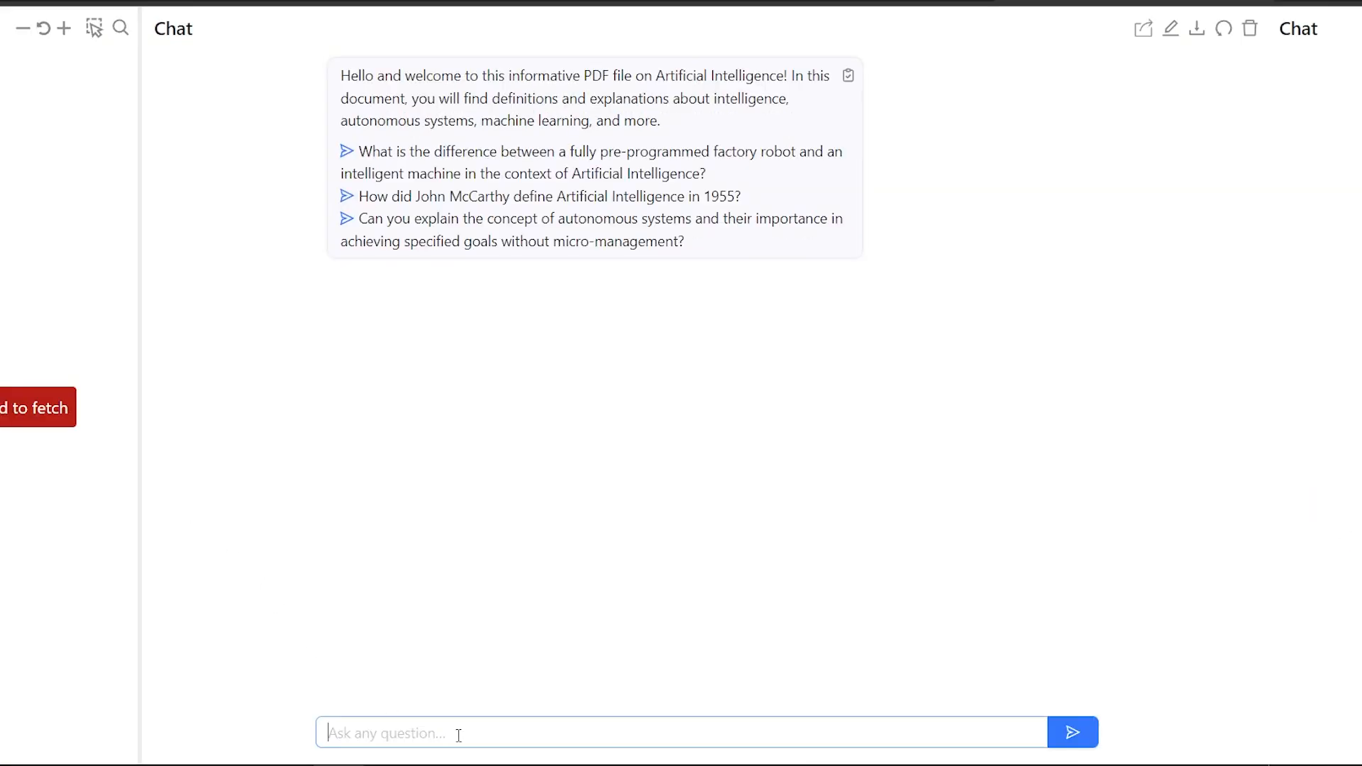
left_click(544, 196)
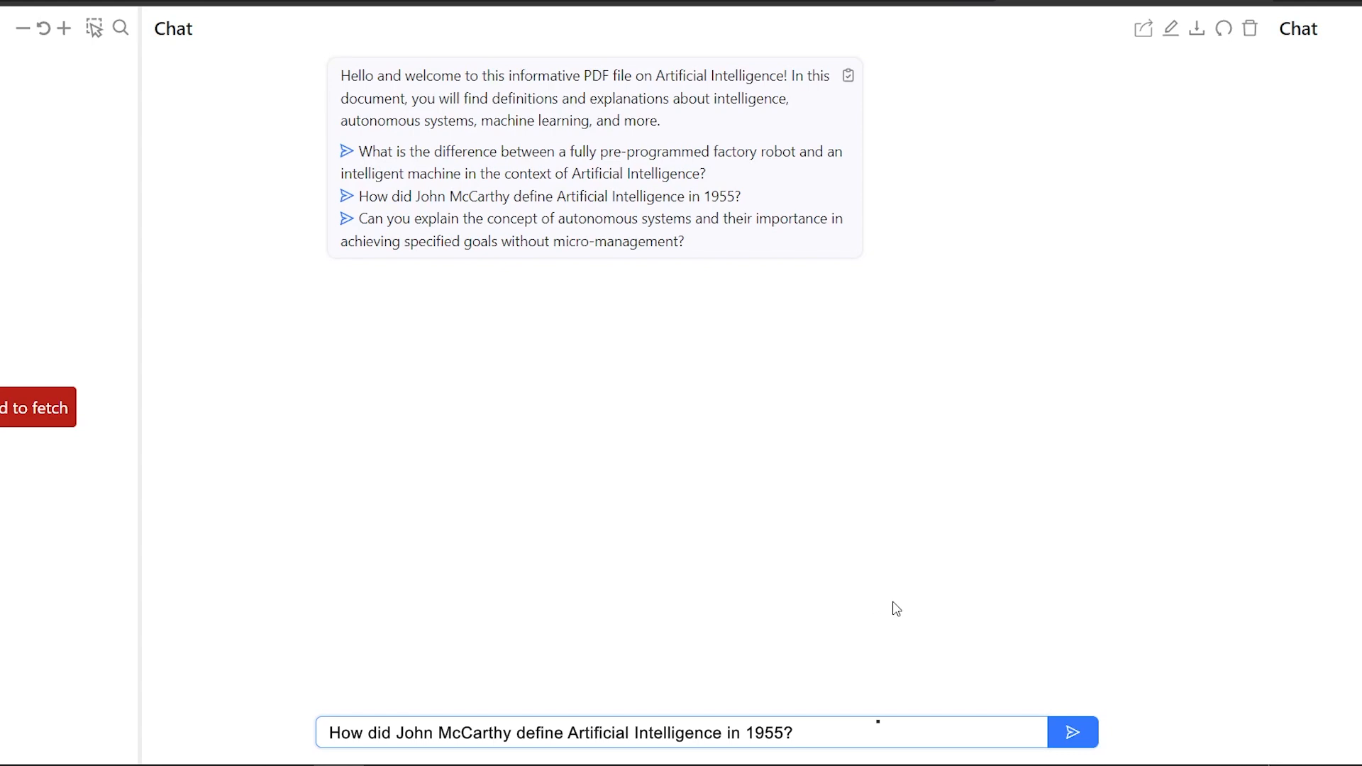
left_click(1074, 732)
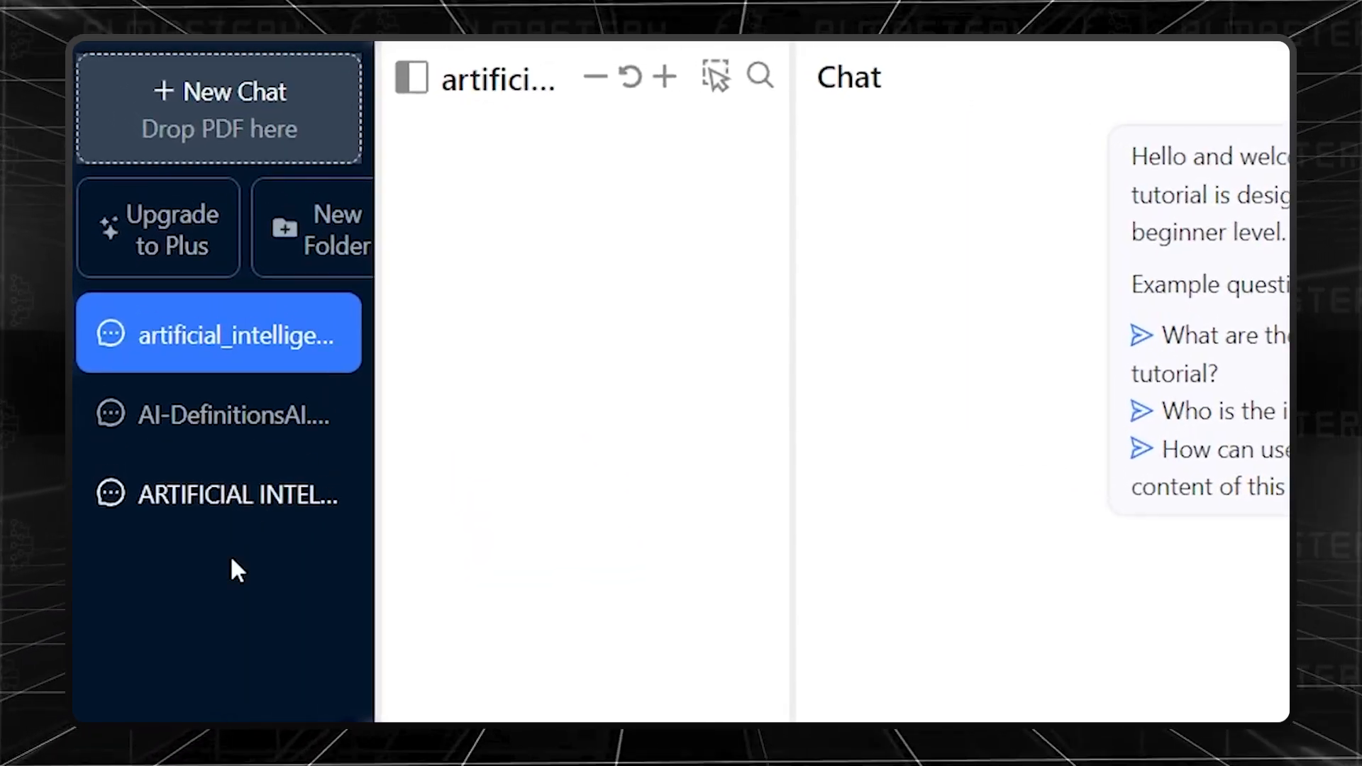
- Create 'My Folder' from the PDFs, then ask it 'what is ai' and a citation follow-up
left_click(329, 227)
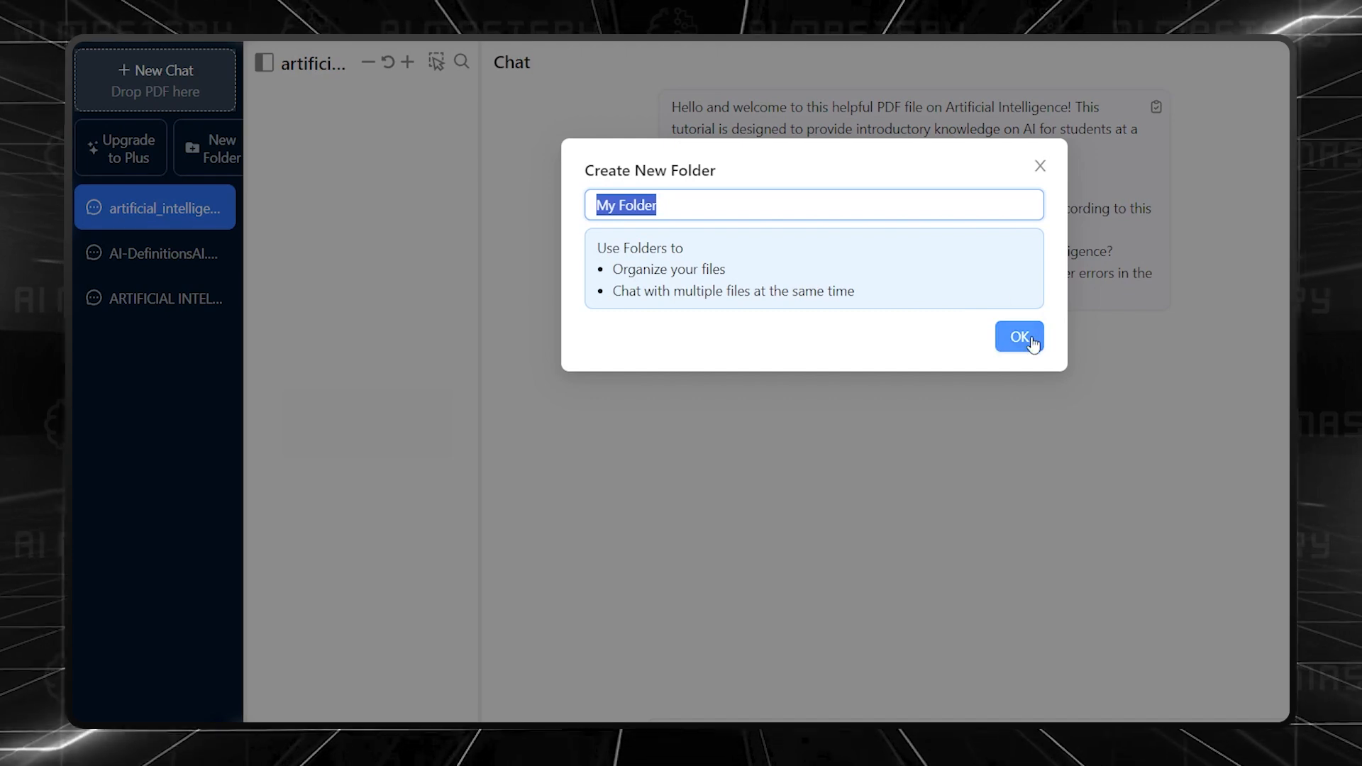
left_click(1019, 337)
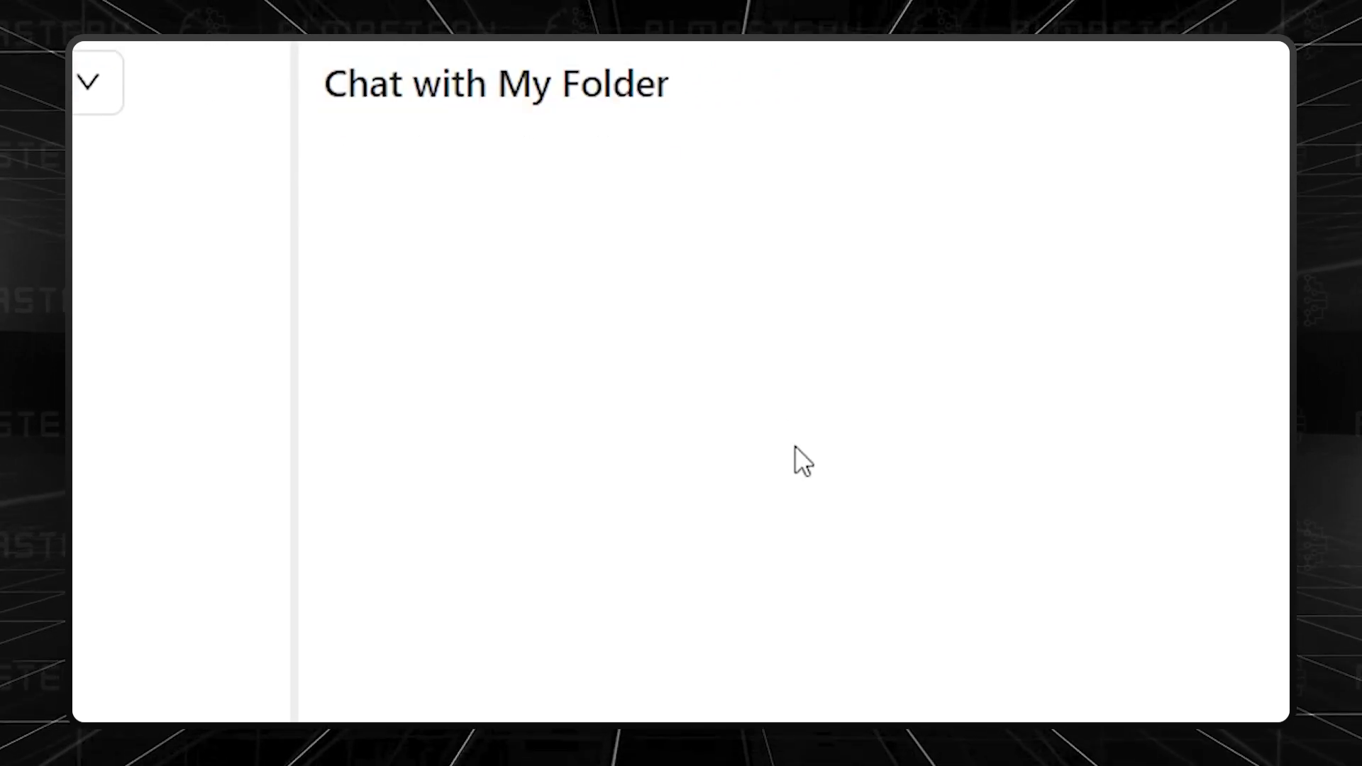
left_click(1033, 698)
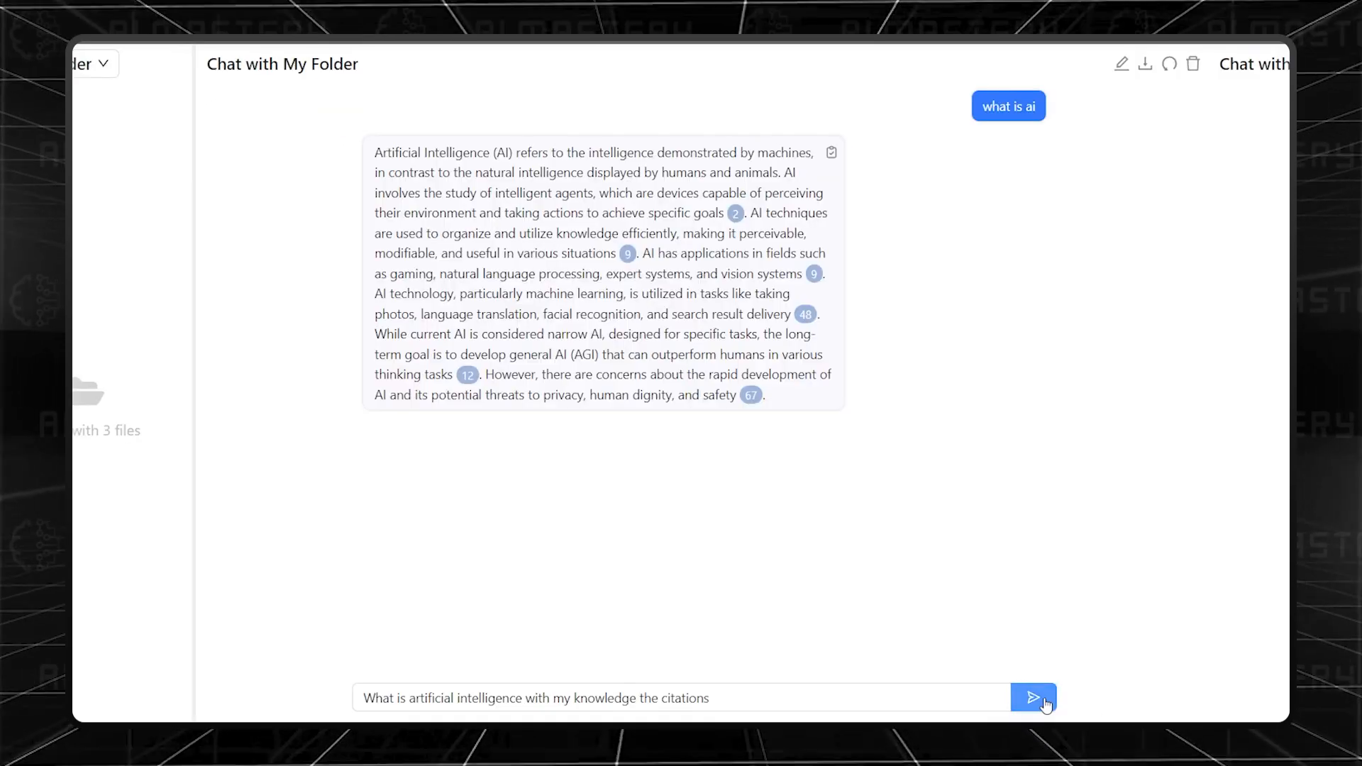
left_click(1034, 697)
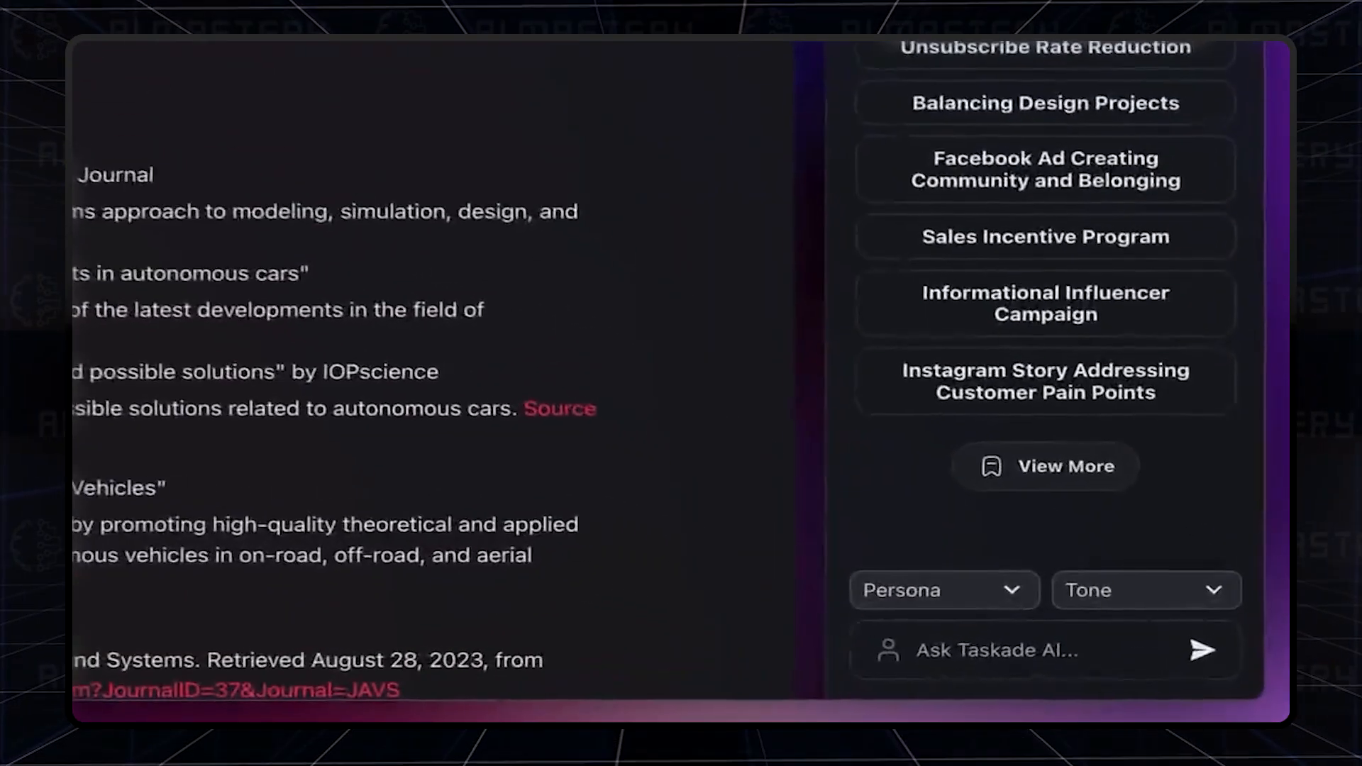
- Ask Taskade AI how many article sources it used, then browse the Persona dropdown
type("How many article sour")
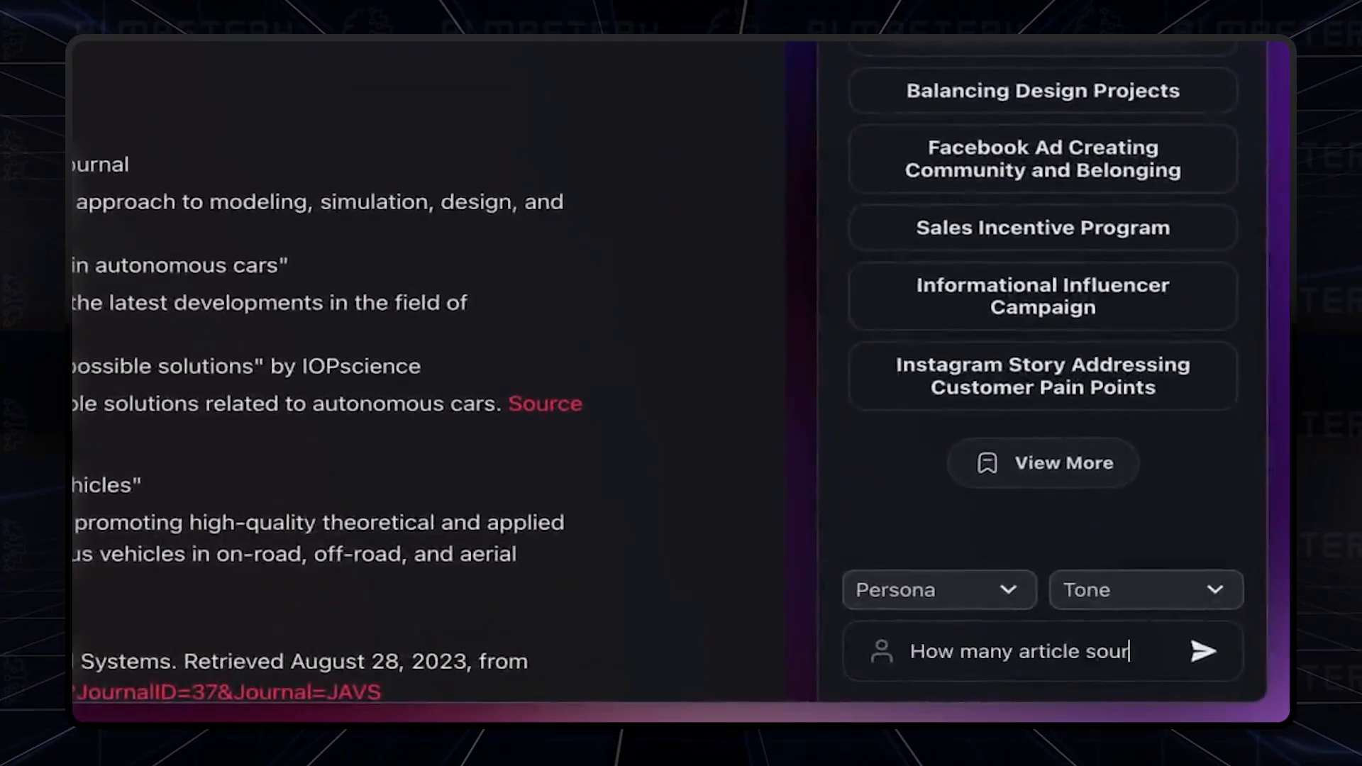
left_click(1204, 653)
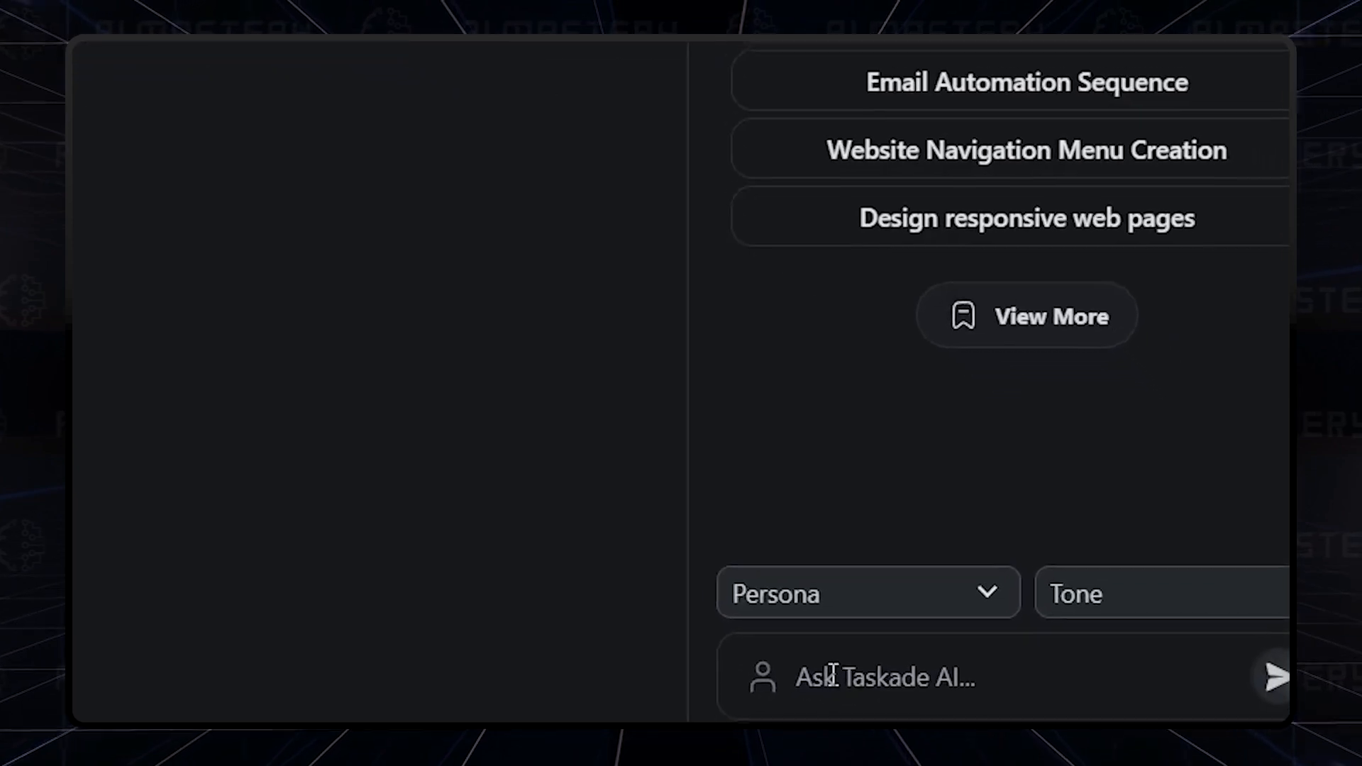
type("I want to access t")
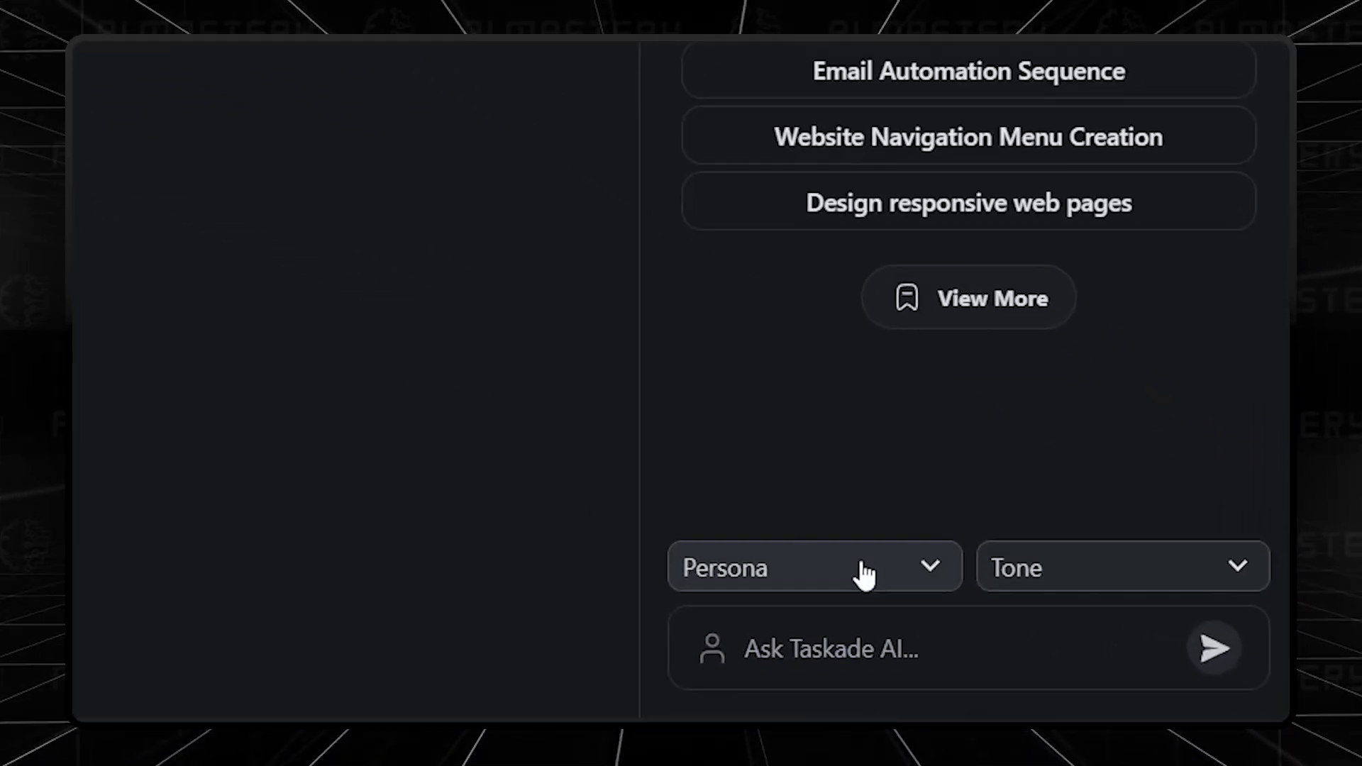
left_click(815, 567)
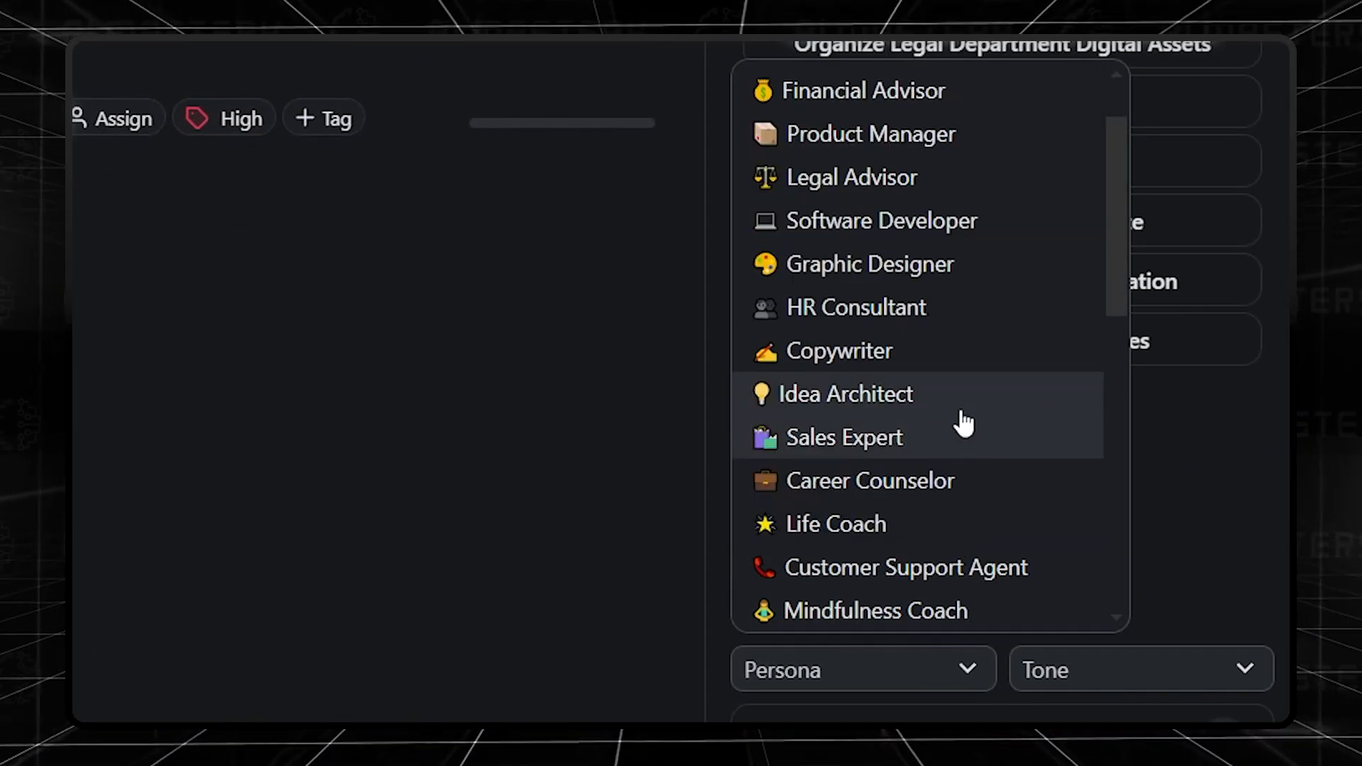
scroll("down", 3)
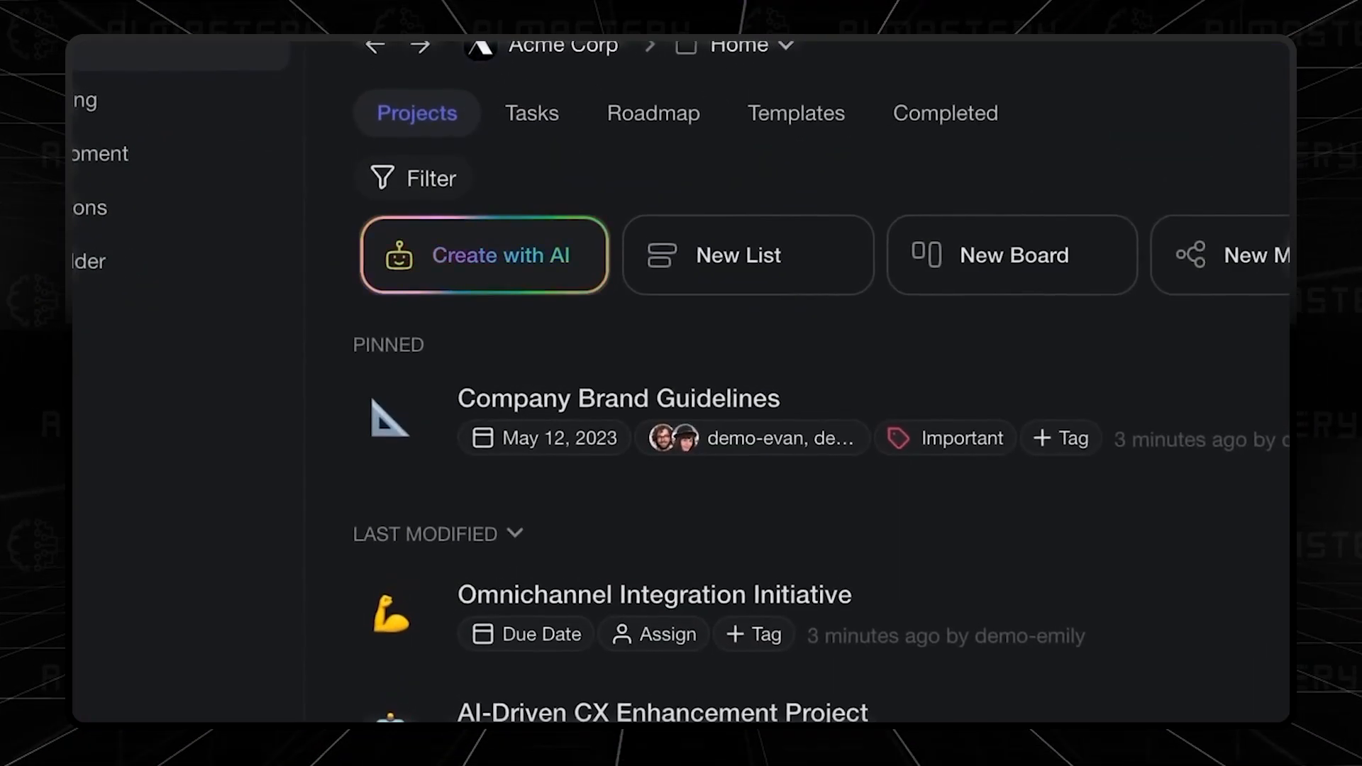
- Use Create with AI to generate the Marketing Team Initiative project with market-research tasks
left_click(486, 256)
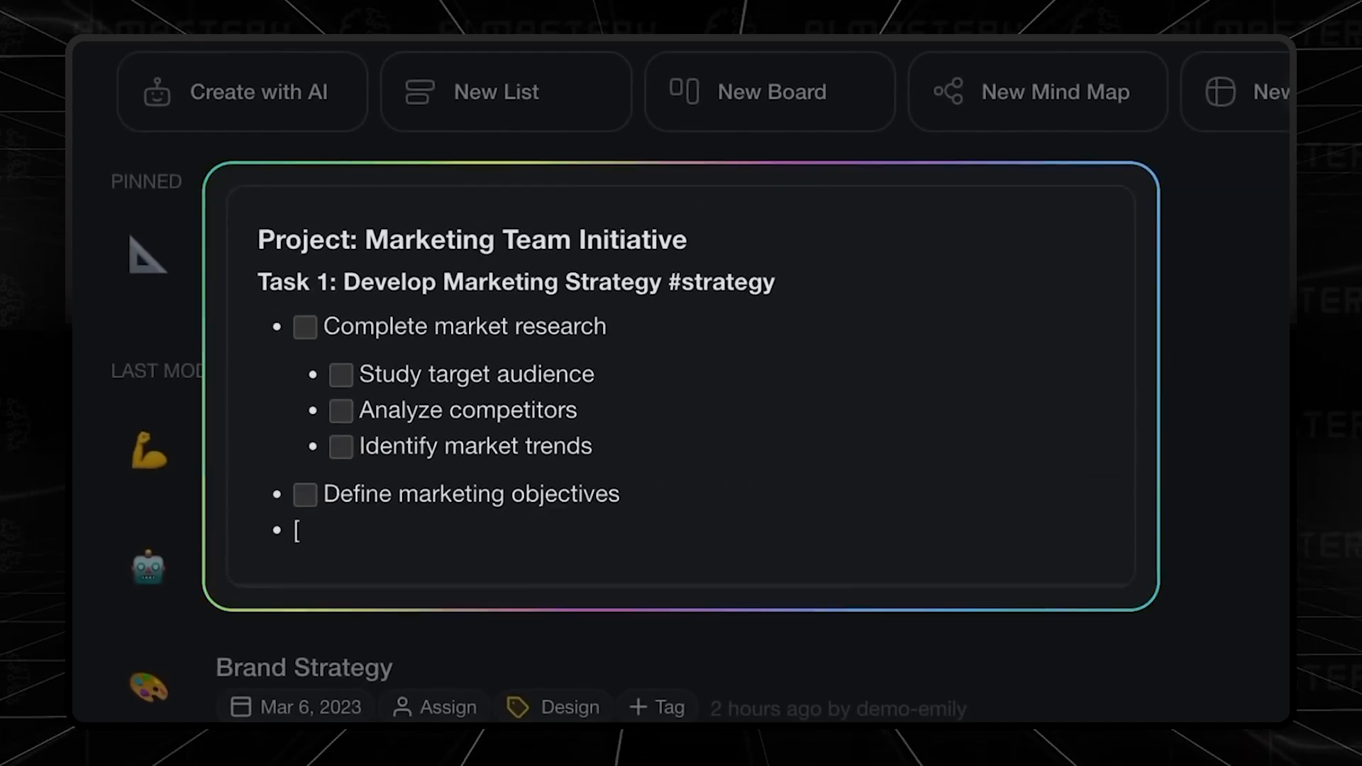